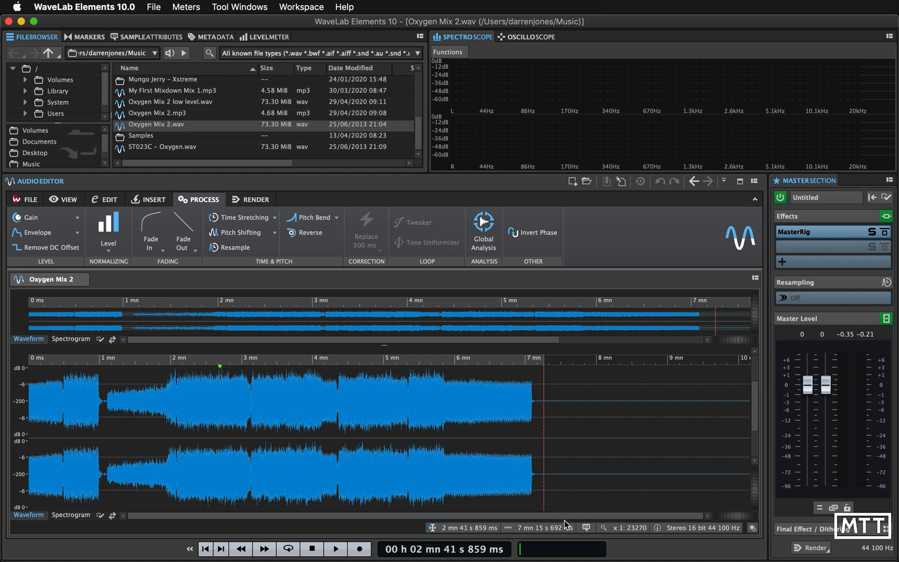
Step: Audition Oxygen Mix 2 briefly, then browse plug-ins for the master section's first effect slot
click(335, 548)
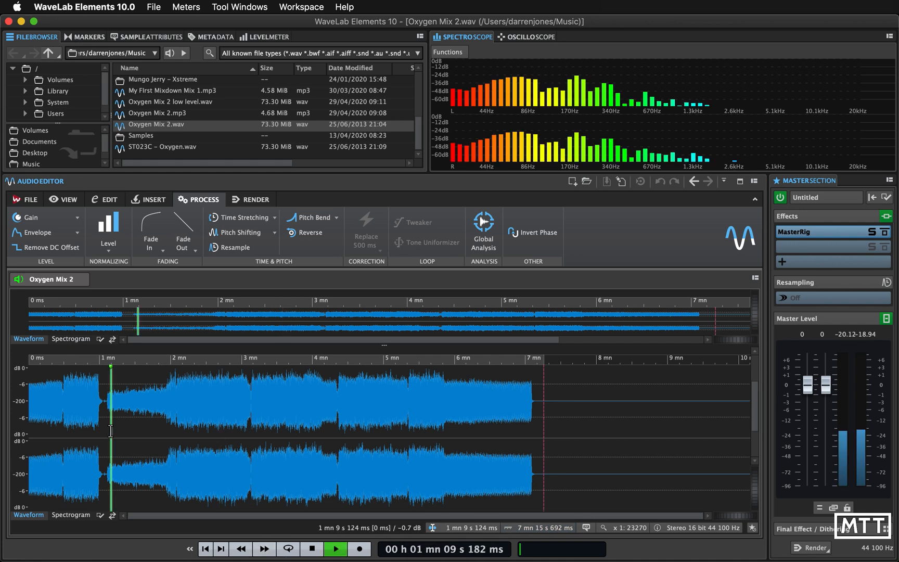
click(336, 548)
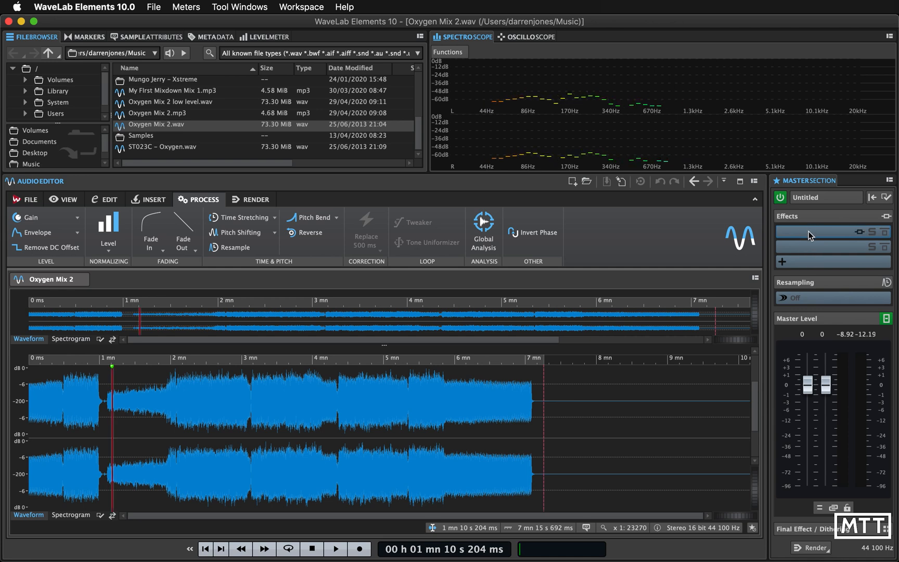
click(831, 232)
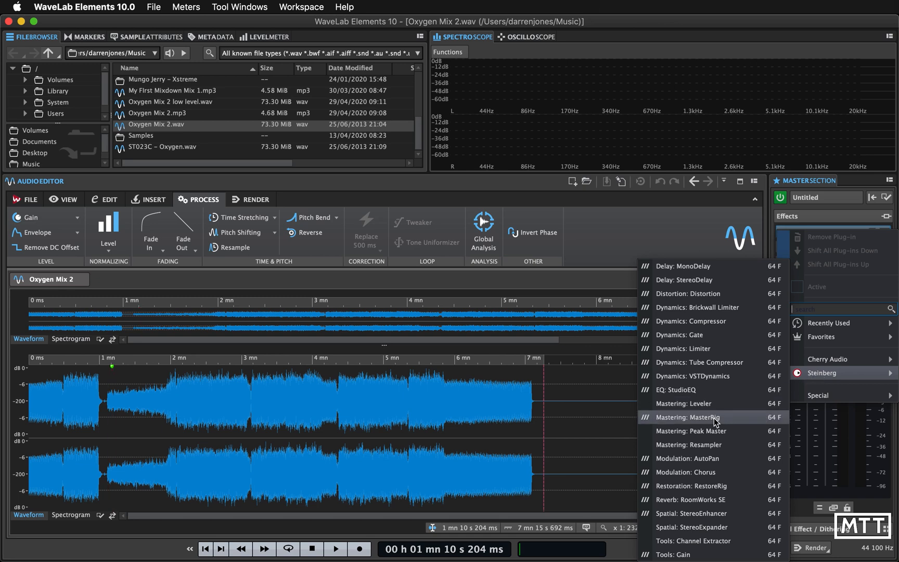
Step: Load Mastering: MasterRig from the Steinberg submenu into the master section
click(690, 417)
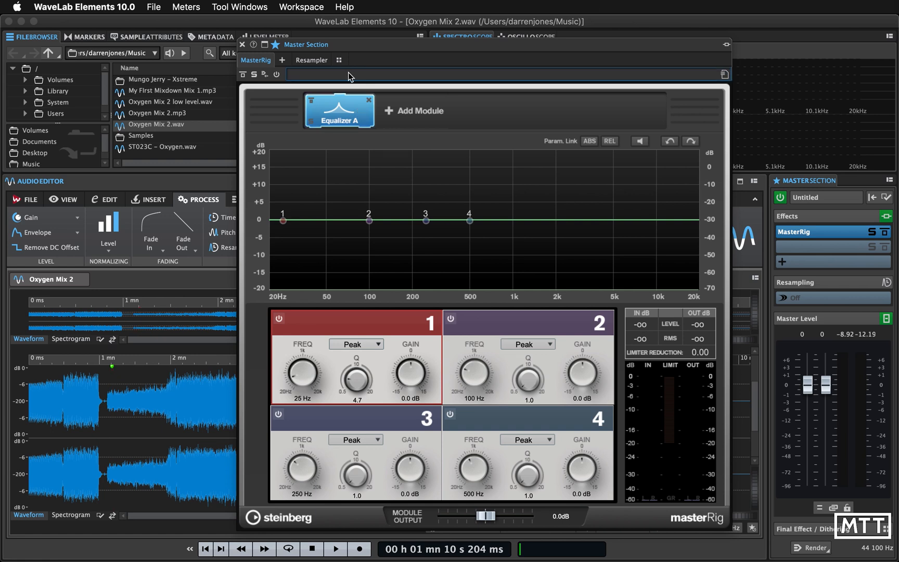
mouse_move(458, 83)
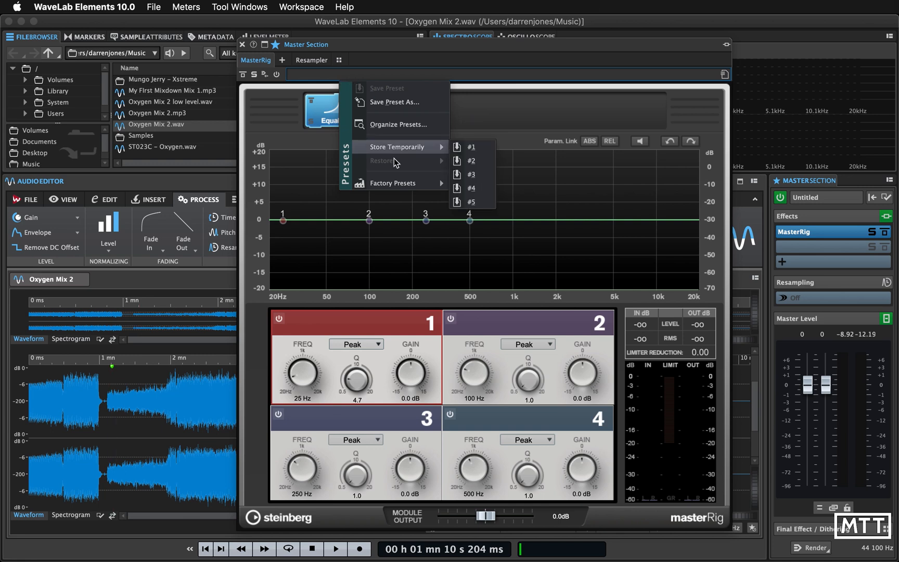
Step: Apply the Marco D'Agostino MDA – EDM factory preset to MasterRig
click(394, 184)
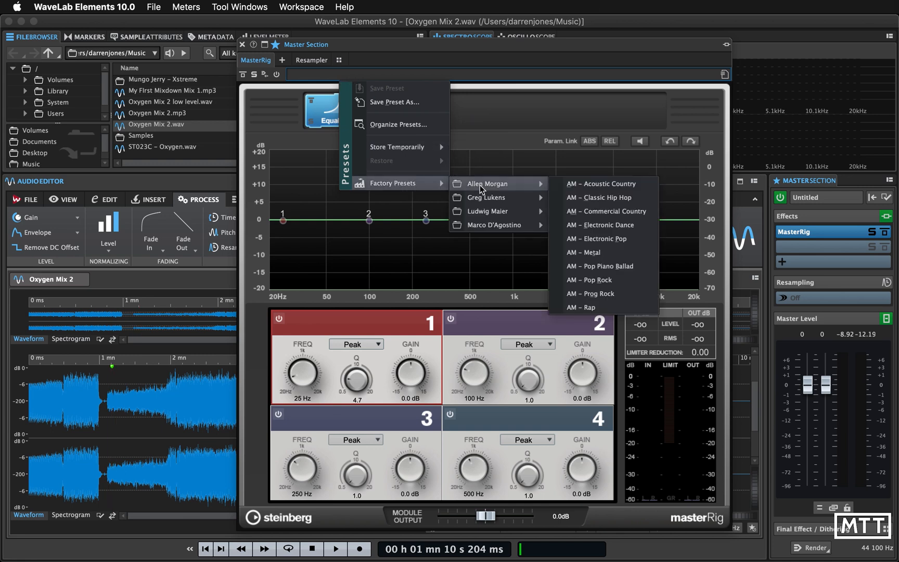
mouse_move(492, 225)
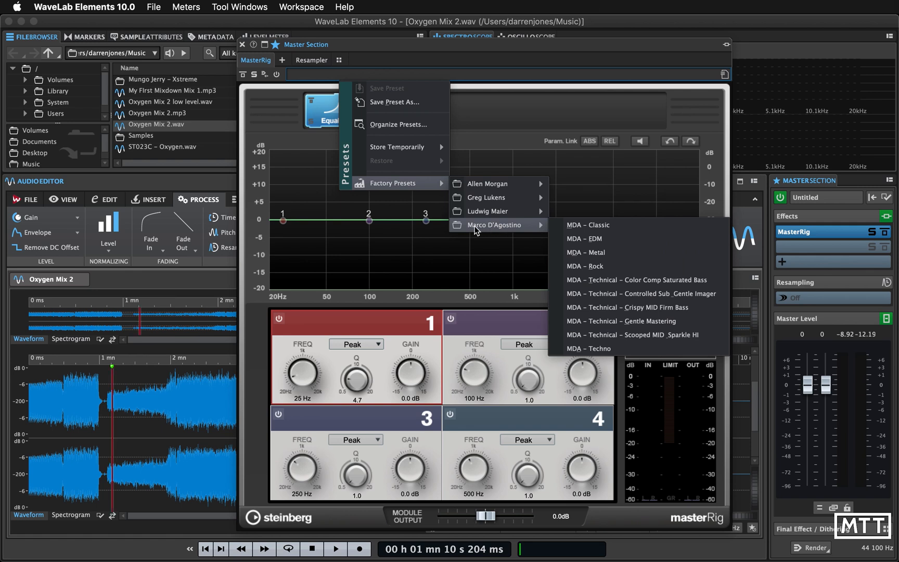
mouse_move(588, 239)
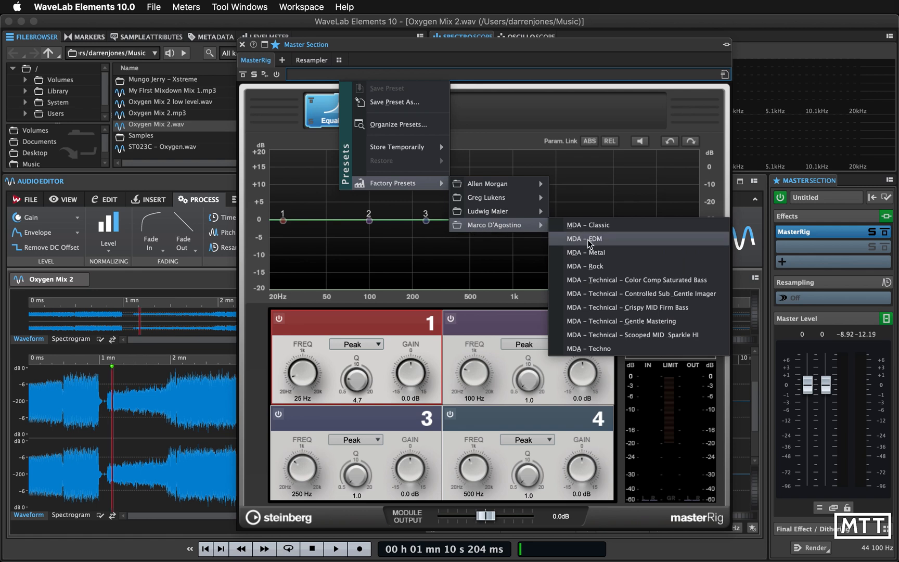
mouse_move(594, 247)
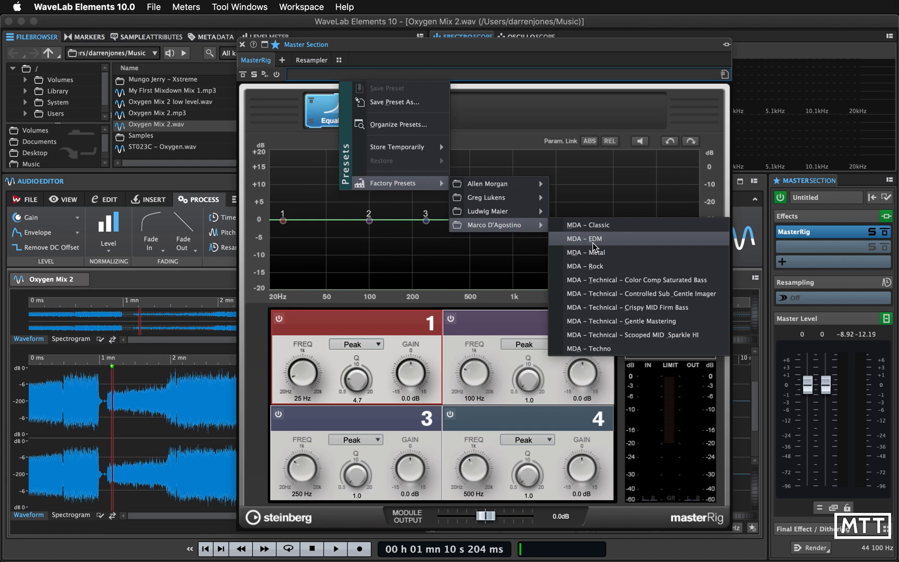
click(585, 238)
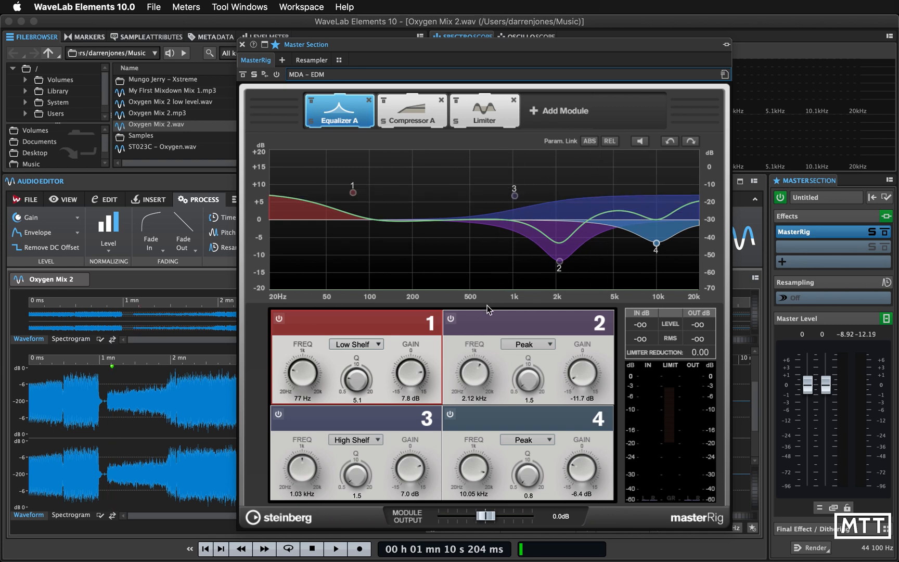
mouse_move(526, 335)
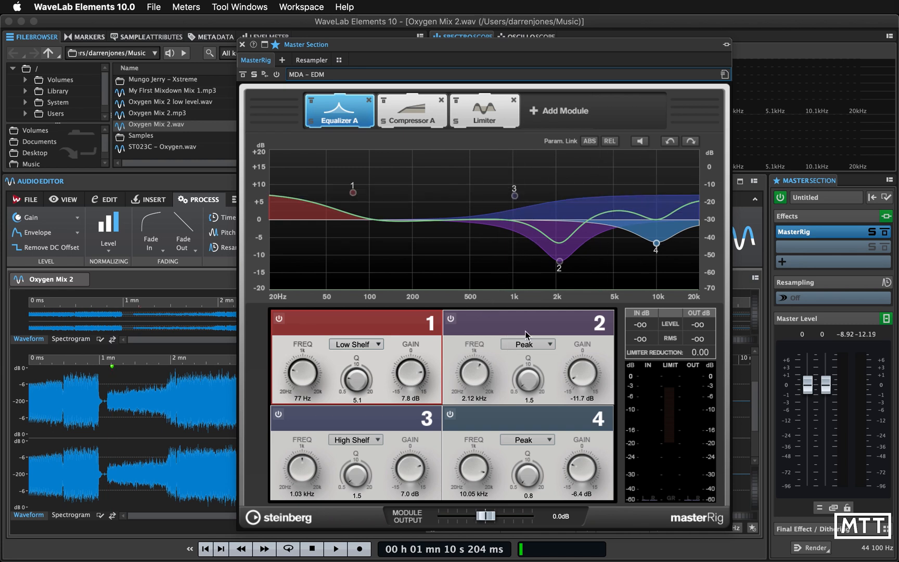
Step: Review the MDA – EDM preset's Compressor A settings, then its Limiter settings
click(411, 110)
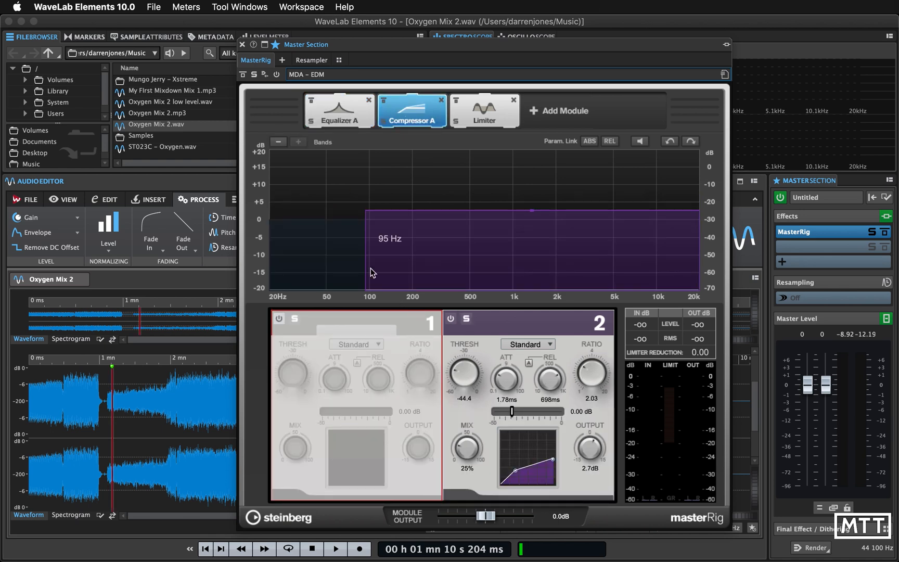
mouse_move(385, 299)
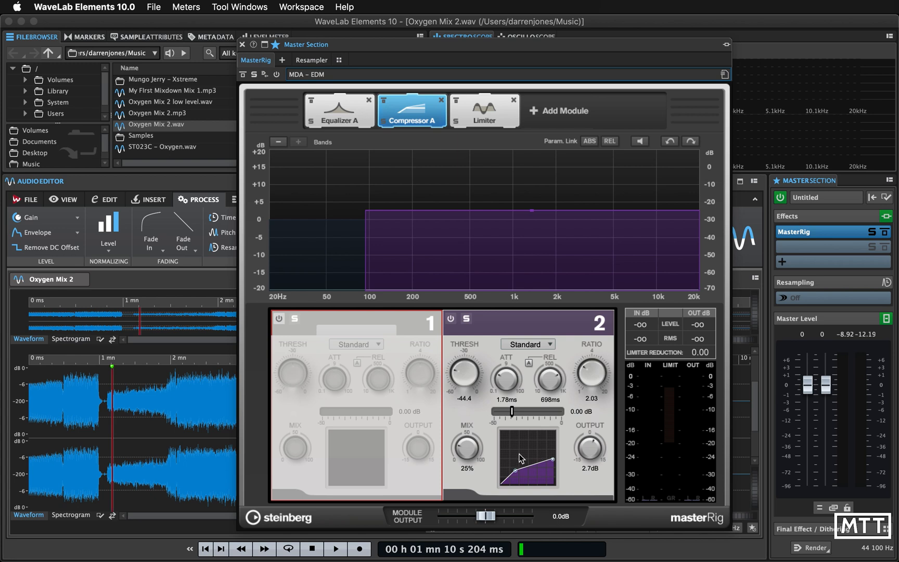
click(484, 110)
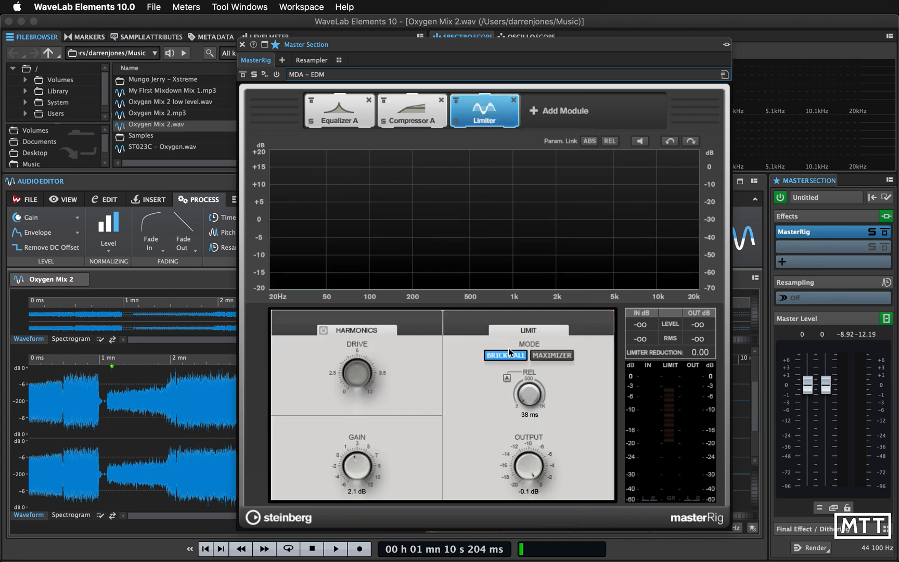
mouse_move(506, 377)
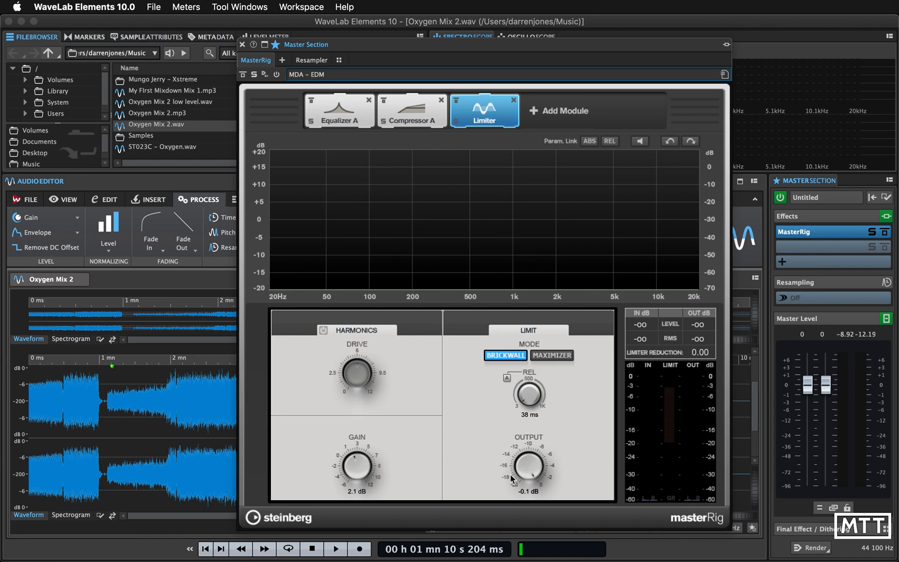
mouse_move(527, 495)
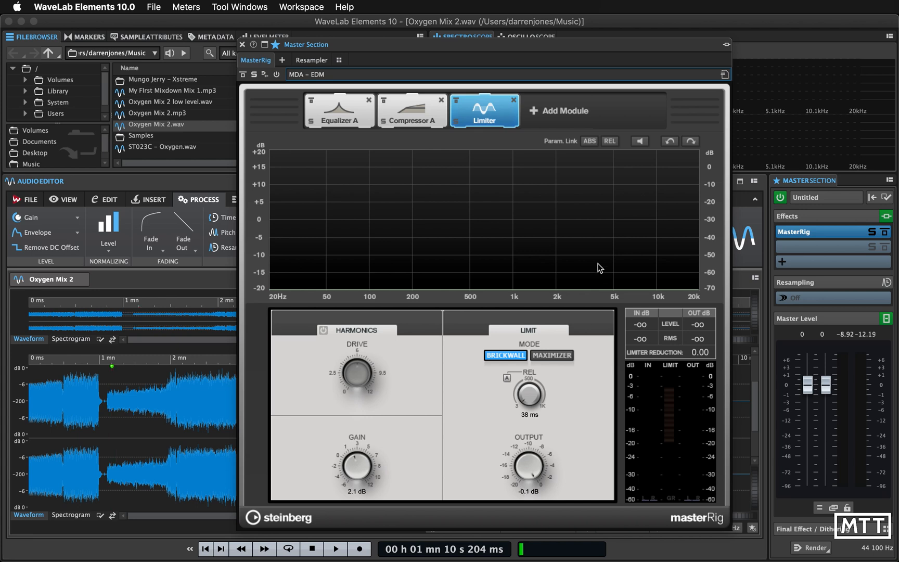
mouse_move(288, 87)
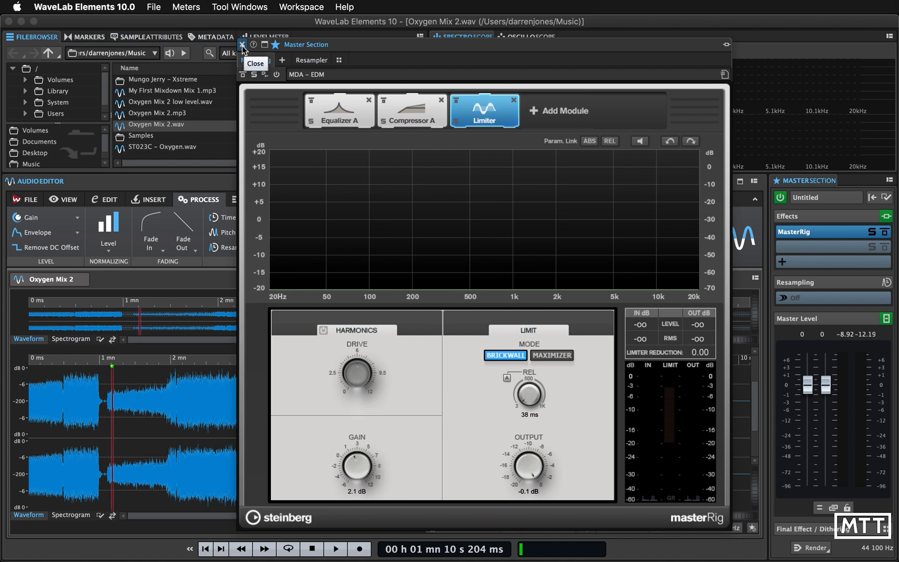
click(335, 548)
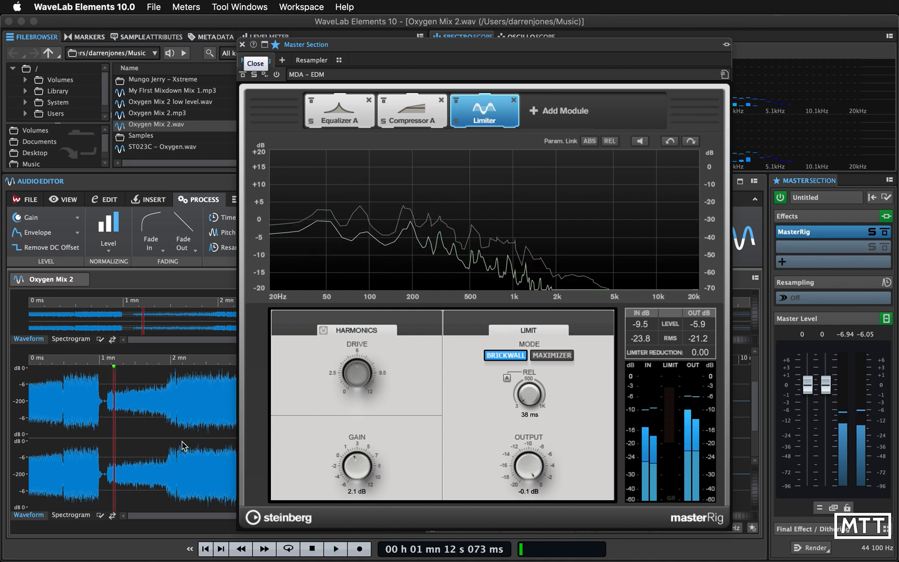
click(335, 549)
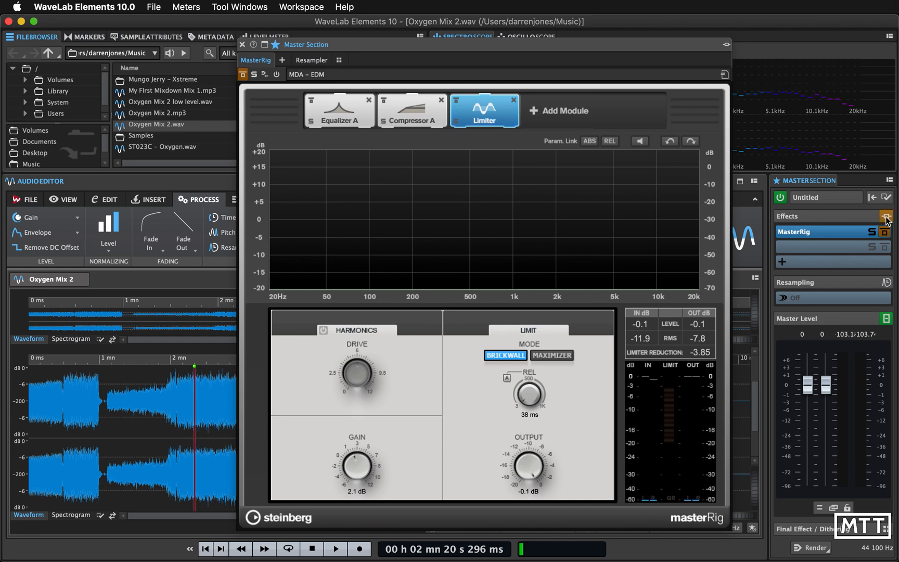
click(336, 548)
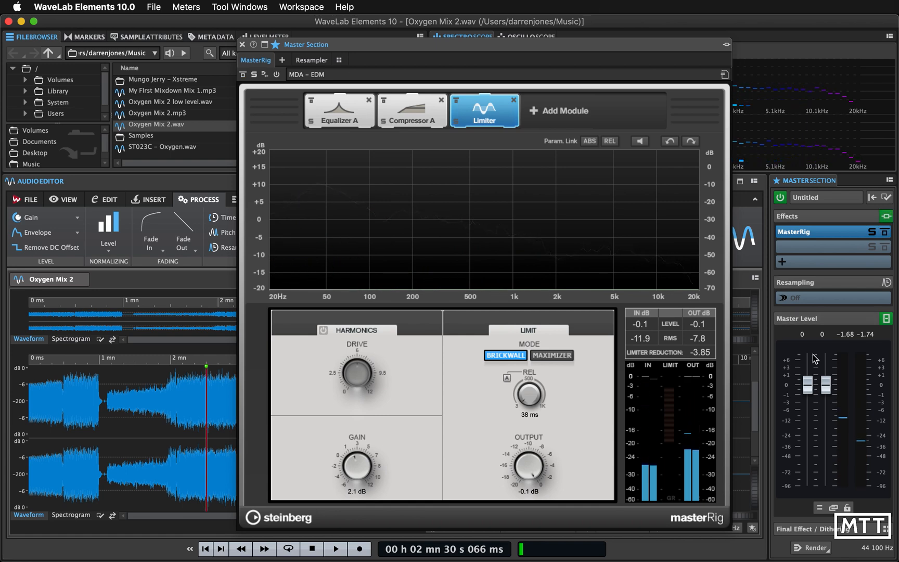
click(335, 548)
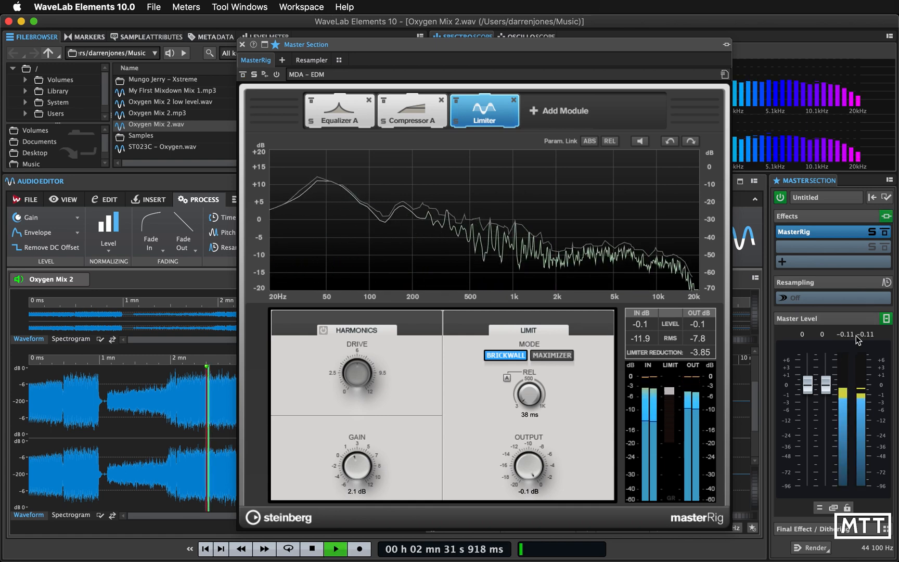
click(335, 549)
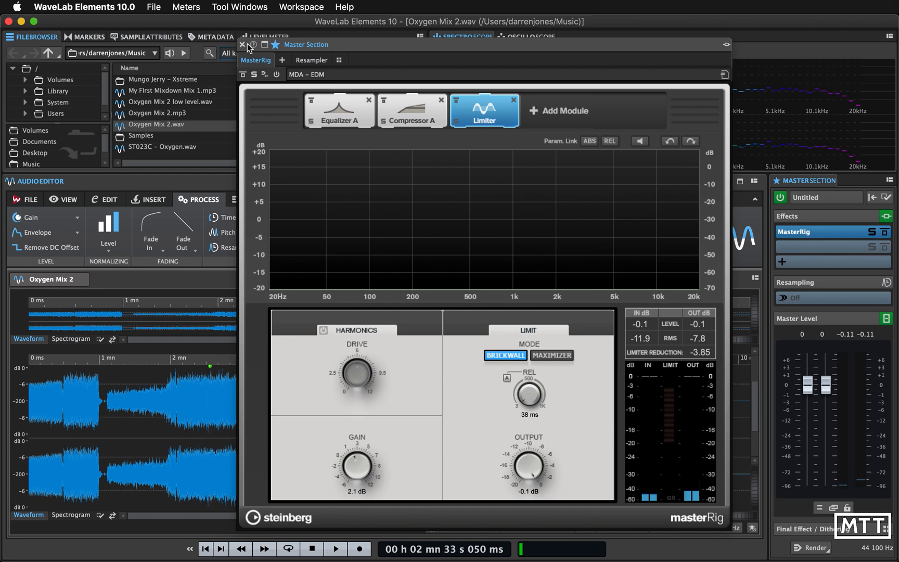
Step: Close the MasterRig window, leaving the MDA – EDM preset active on the master effects
click(244, 44)
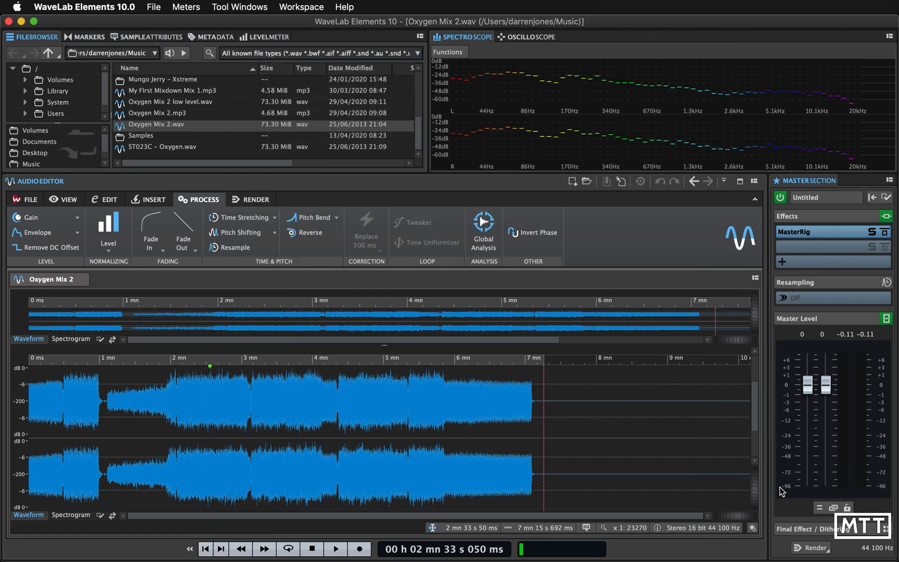
mouse_move(823, 527)
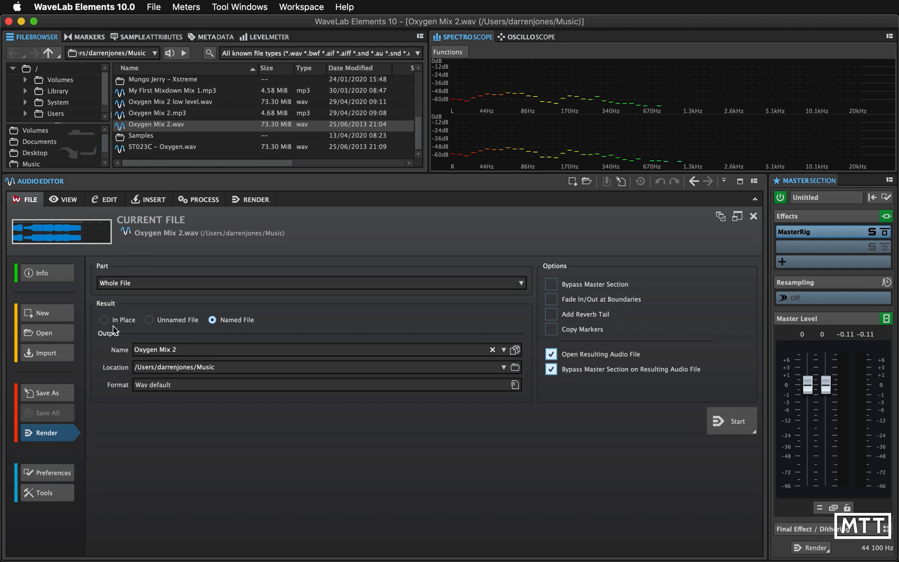
mouse_move(108, 330)
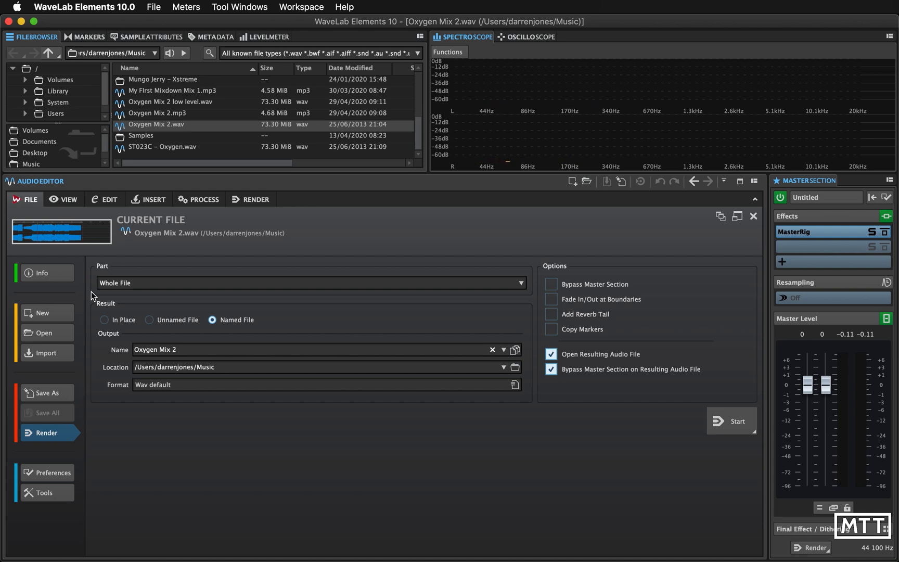
mouse_move(233, 342)
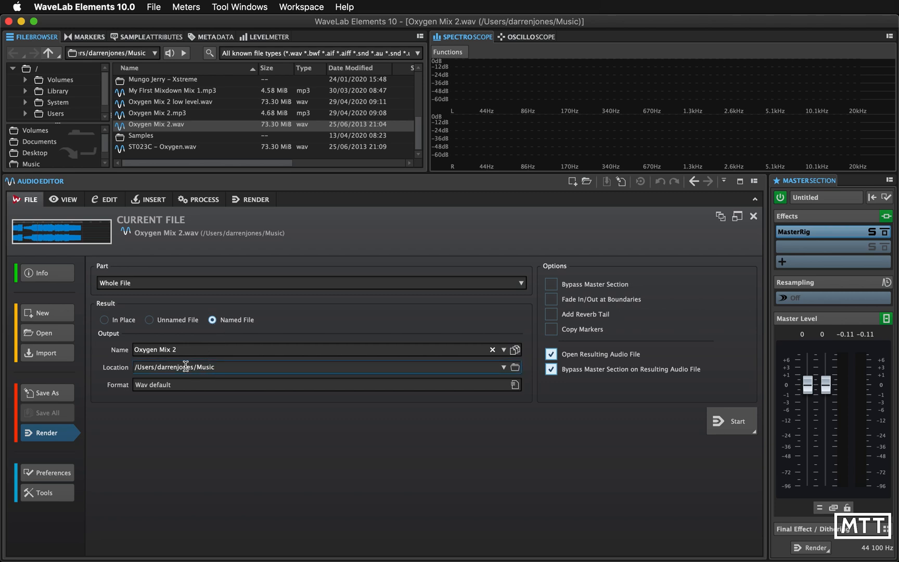
Step: Name the render output 'Oxygen Mix 2 – MDA – EDM' as a whole-file WAV to the Music folder
click(171, 350)
text( -)
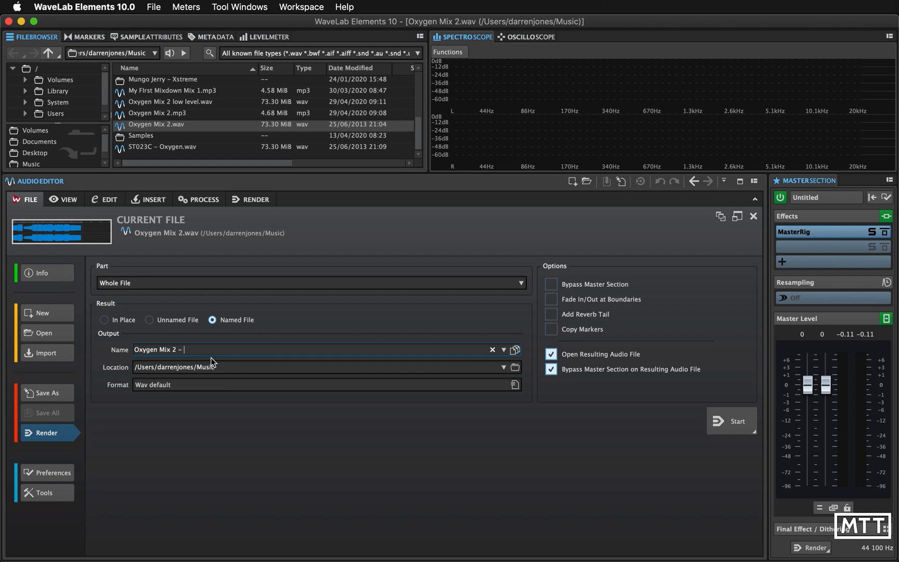
text(MDA – E)
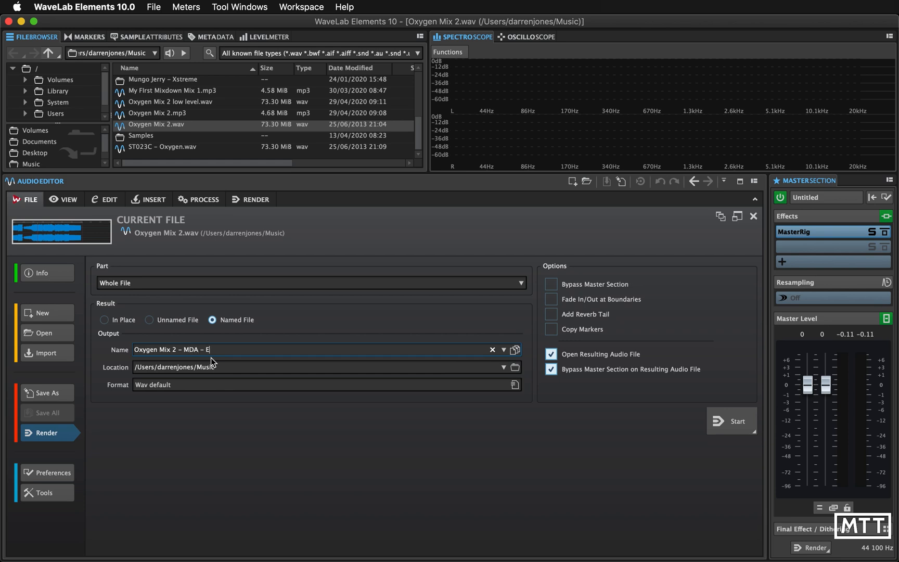
text(DM)
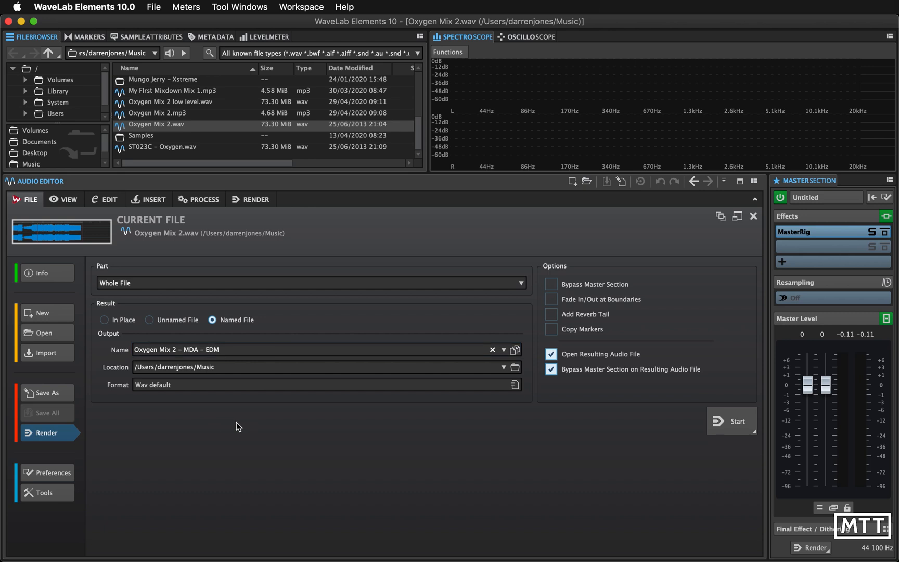
click(222, 349)
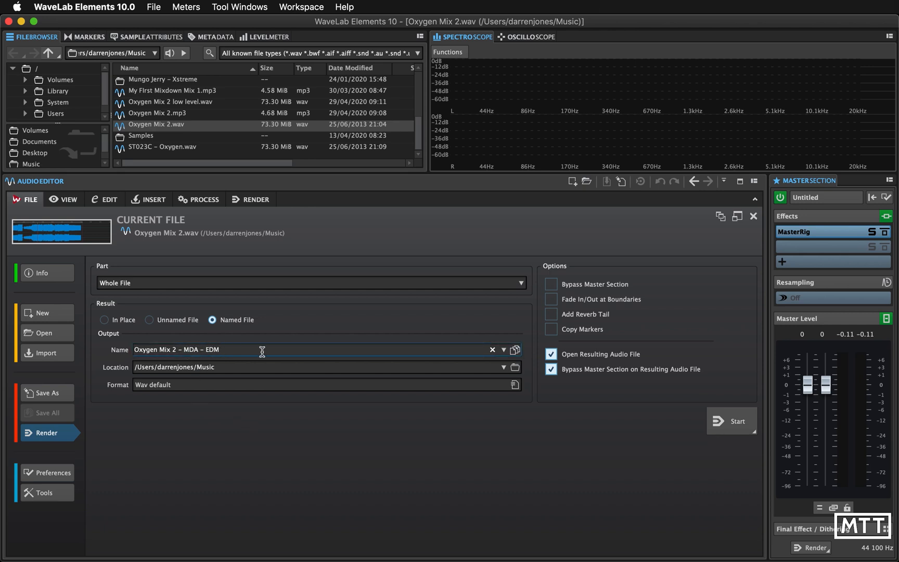
click(256, 400)
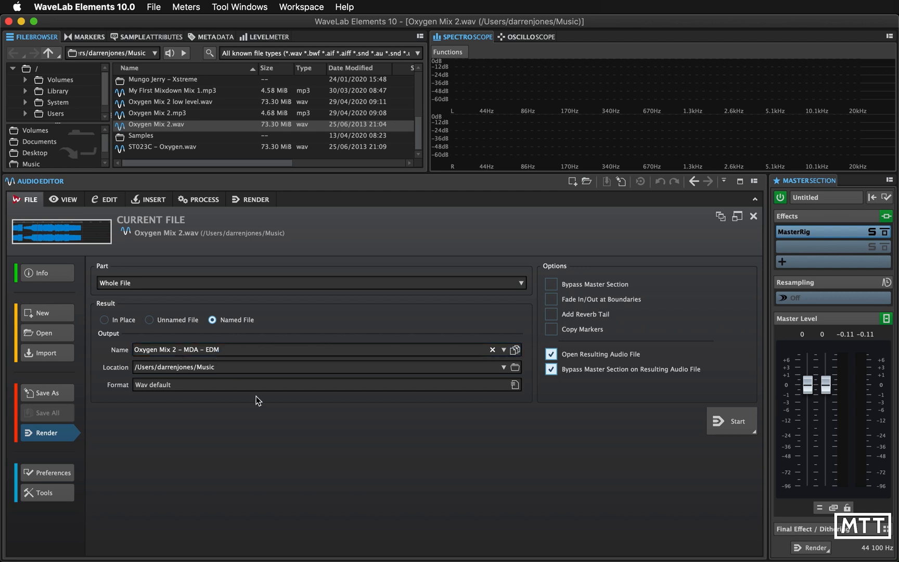
mouse_move(457, 473)
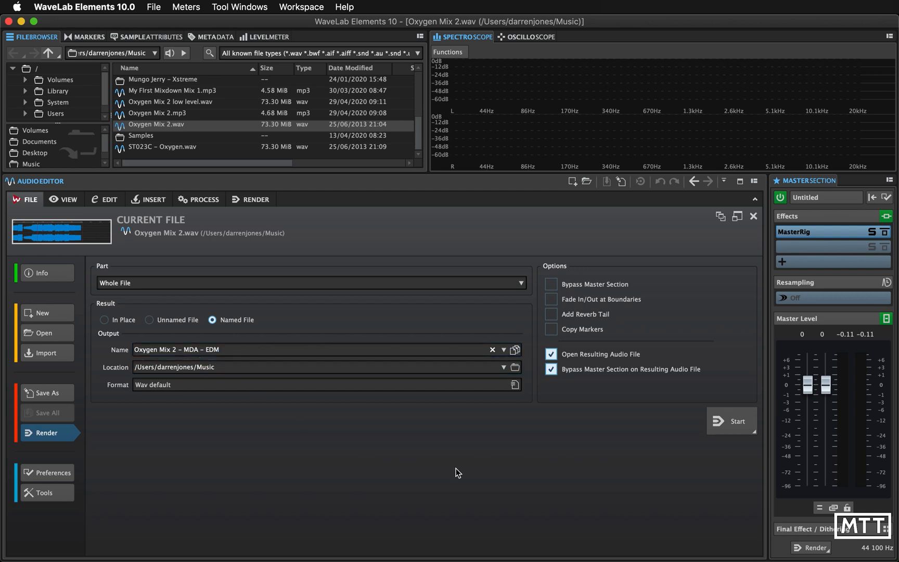
mouse_move(223, 401)
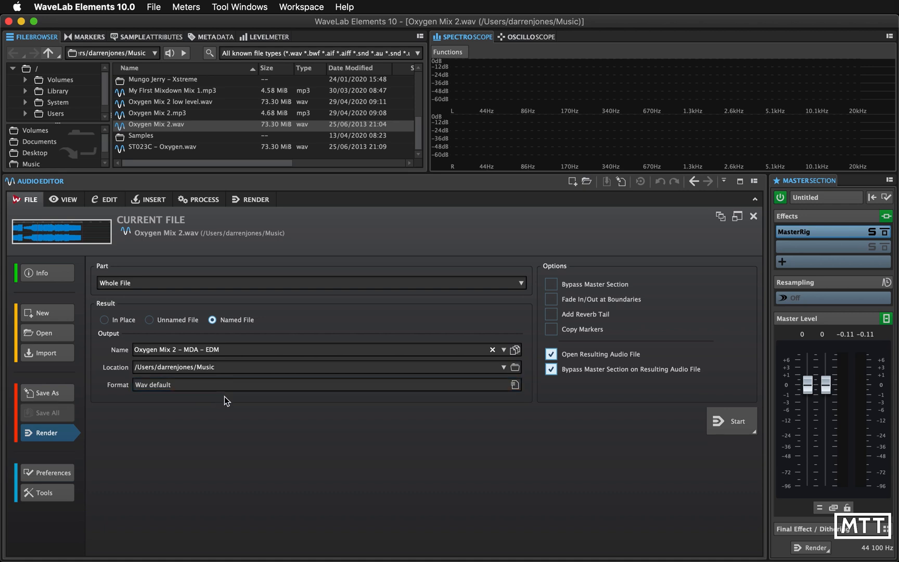
mouse_move(155, 397)
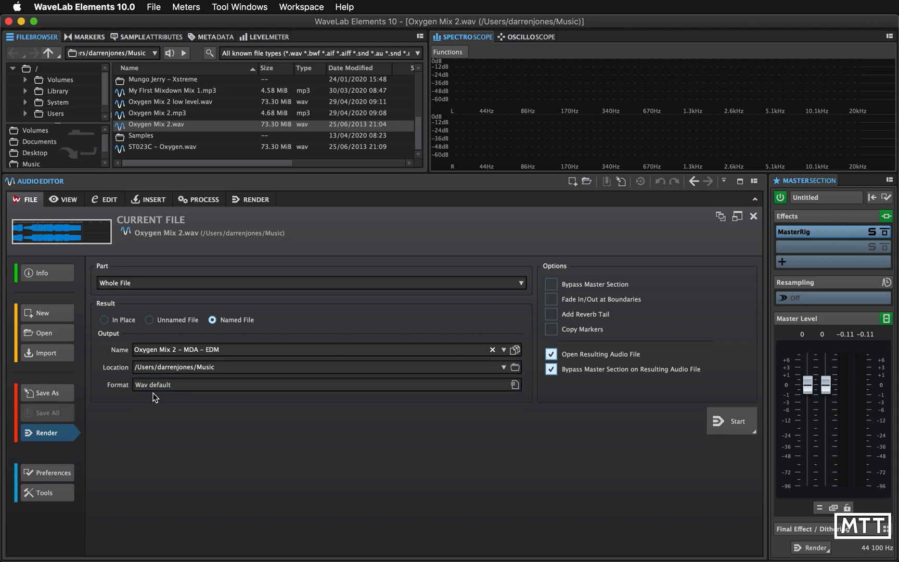
click(321, 385)
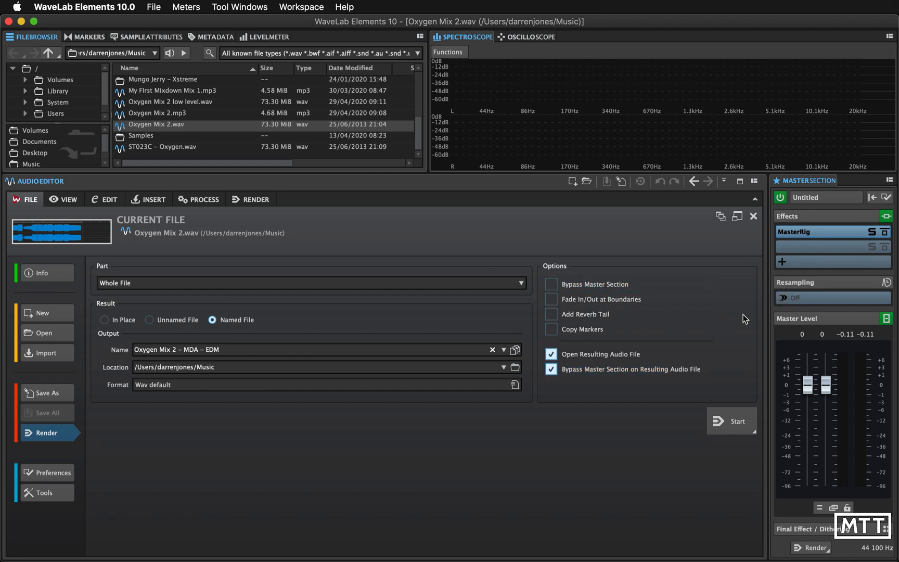
mouse_move(600, 354)
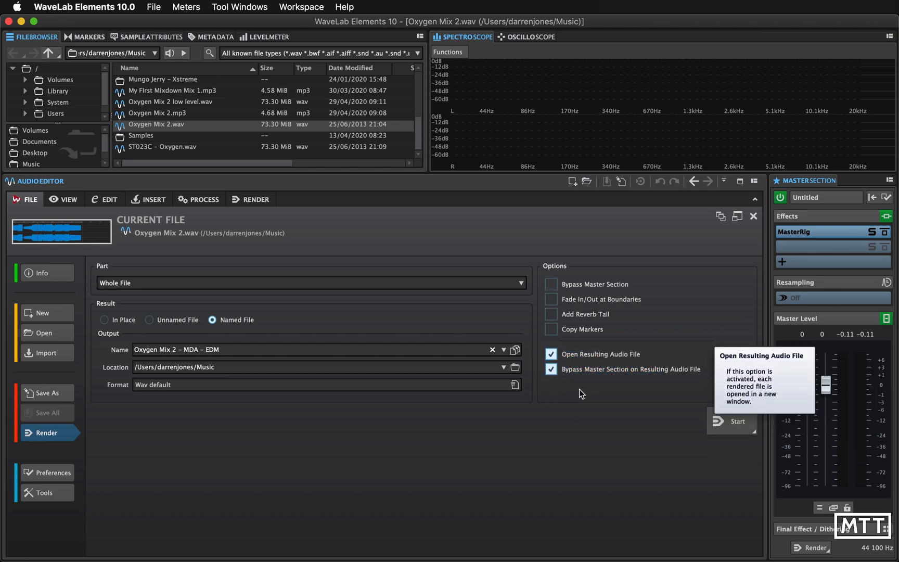
mouse_move(581, 379)
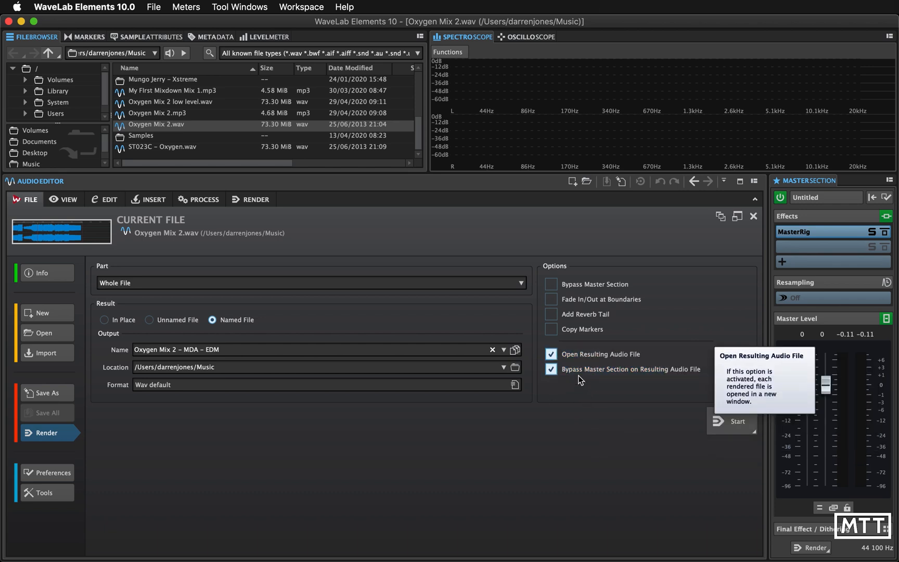
mouse_move(667, 385)
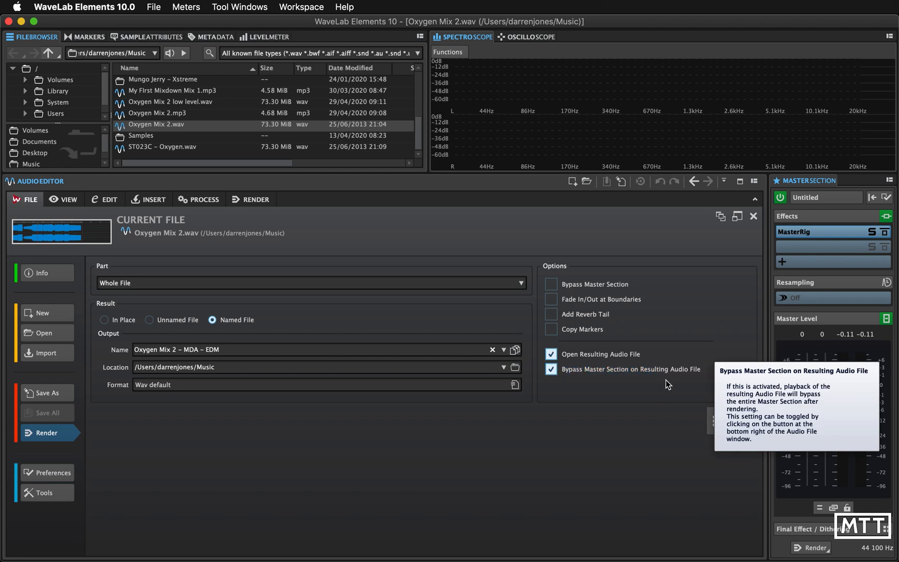
mouse_move(647, 411)
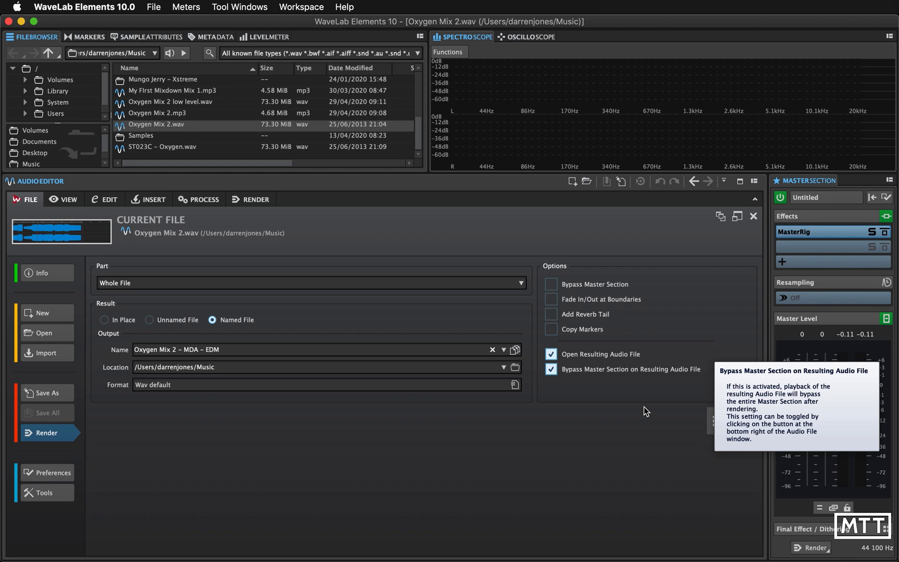
mouse_move(685, 490)
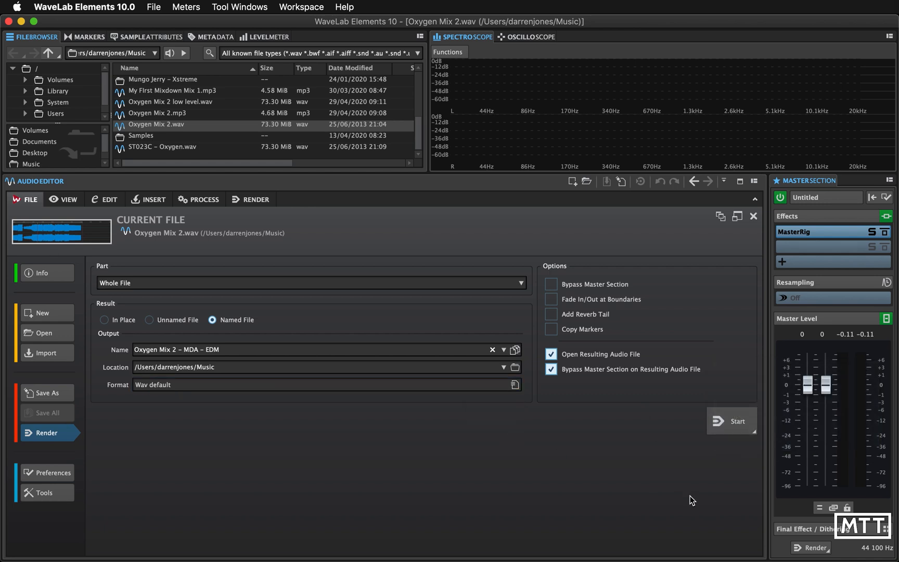
mouse_move(728, 428)
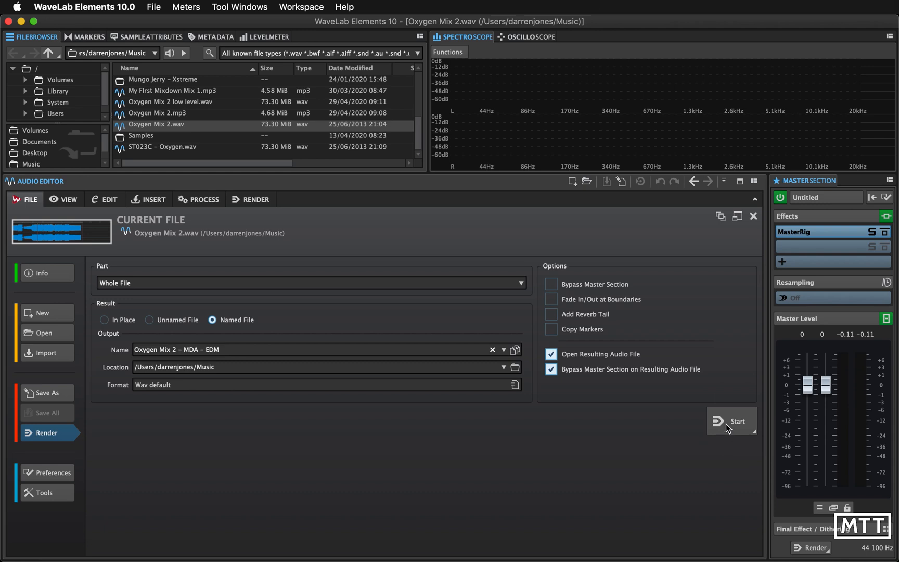
Step: Render the mix to 'Oxygen Mix 2 – MDA – EDM.wav', opening it in its own tab
click(731, 420)
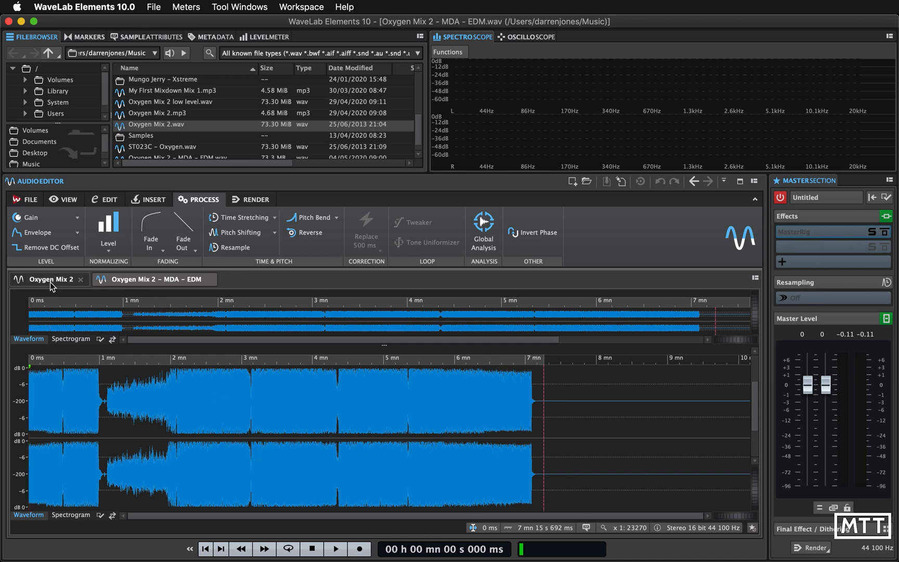
Step: Compare the original Oxygen Mix 2 with the rendered MDA – EDM version across their tabs
click(210, 402)
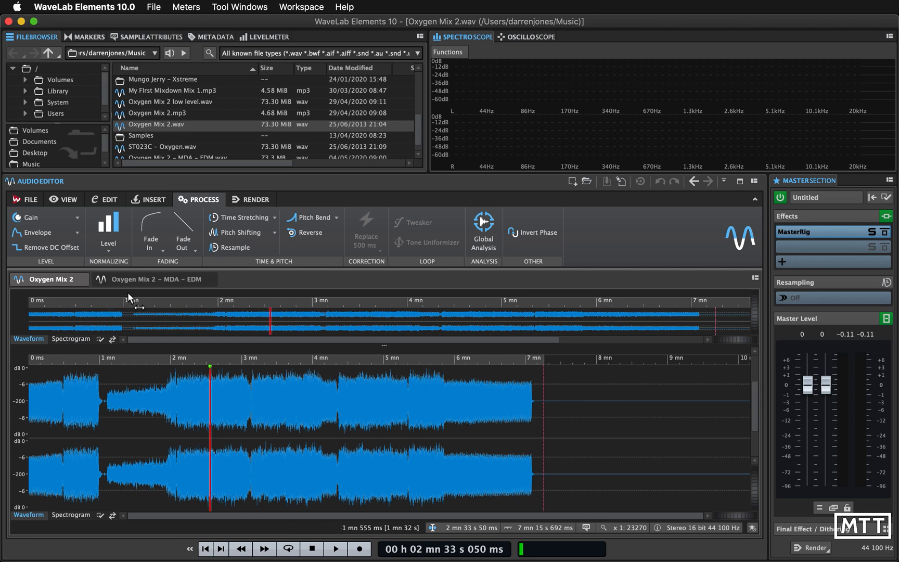
click(154, 279)
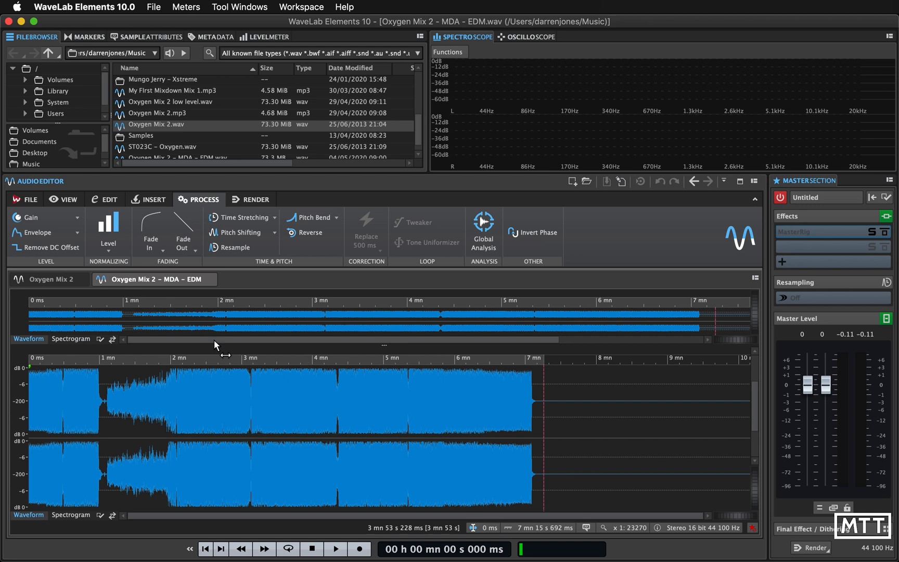
mouse_move(50, 278)
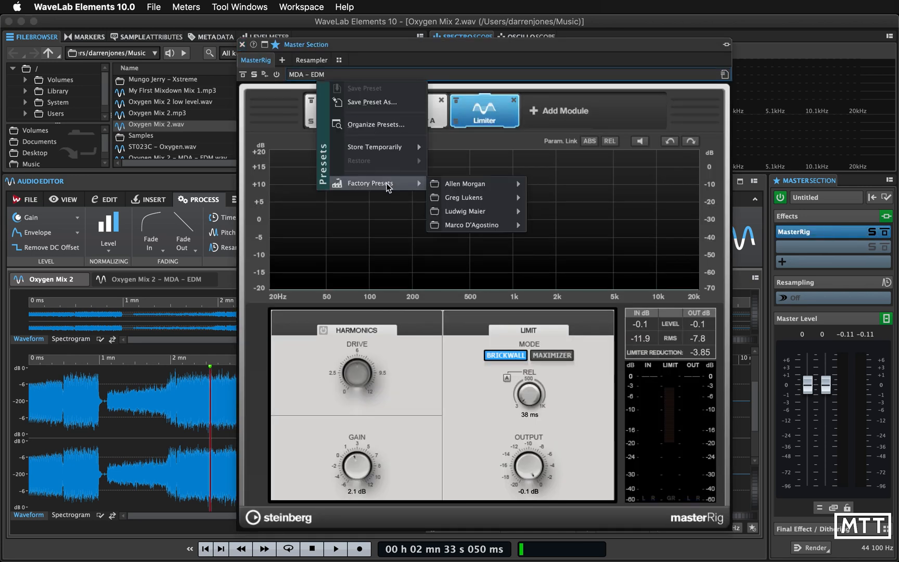
mouse_move(464, 212)
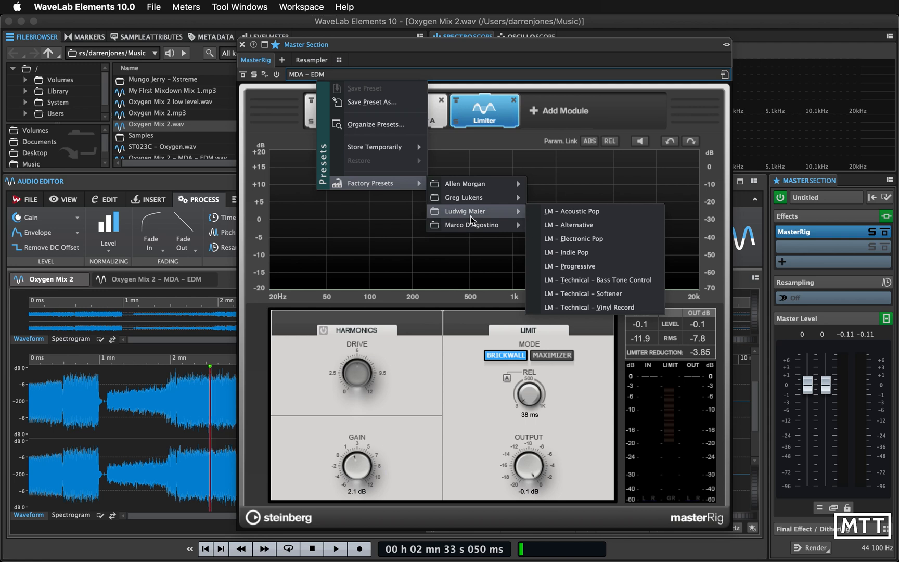
mouse_move(572, 211)
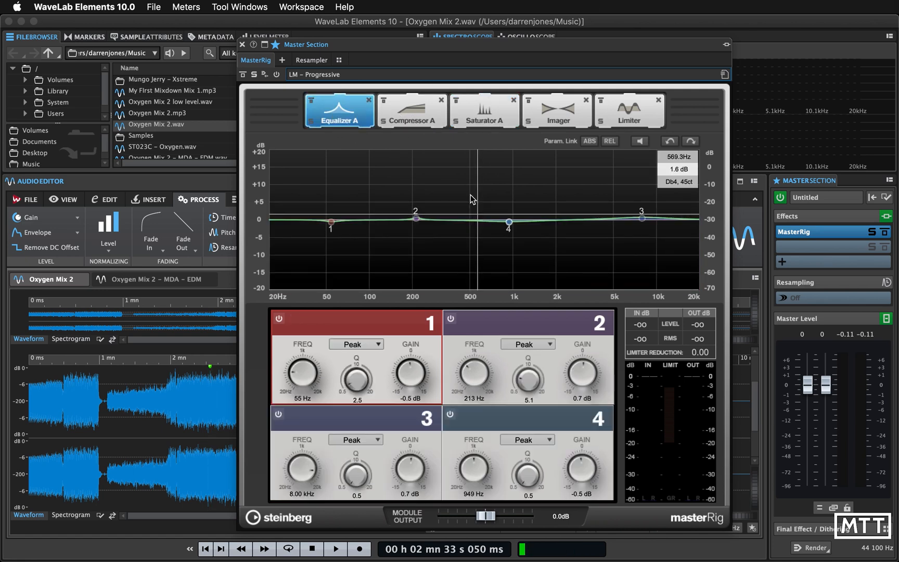
Step: Review the LM – Progressive preset's compressor, saturator, stereo imager and limiter modules
click(412, 111)
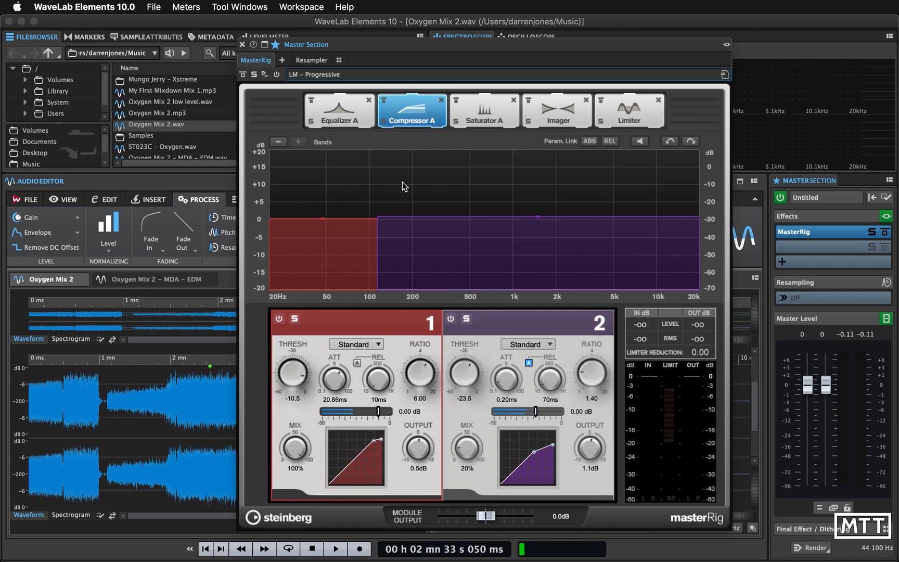
click(483, 109)
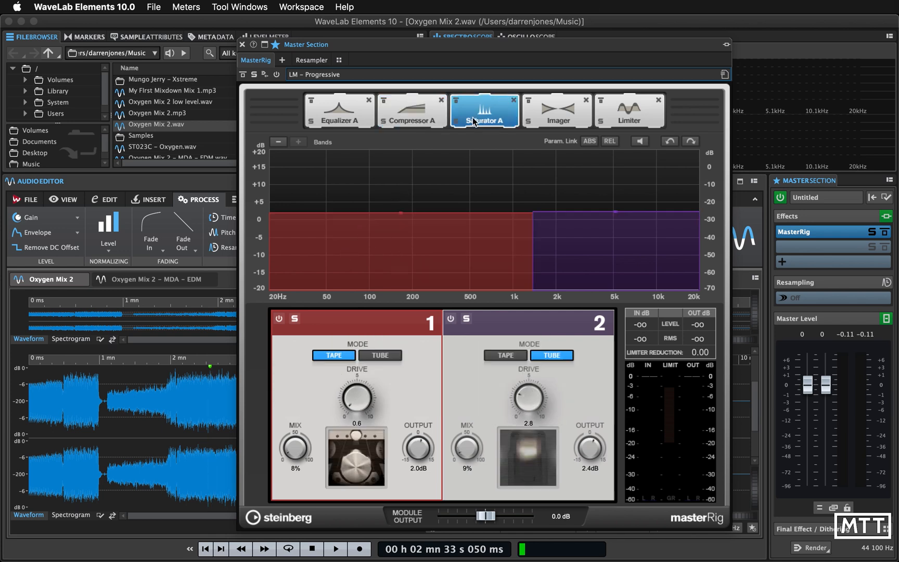
click(556, 111)
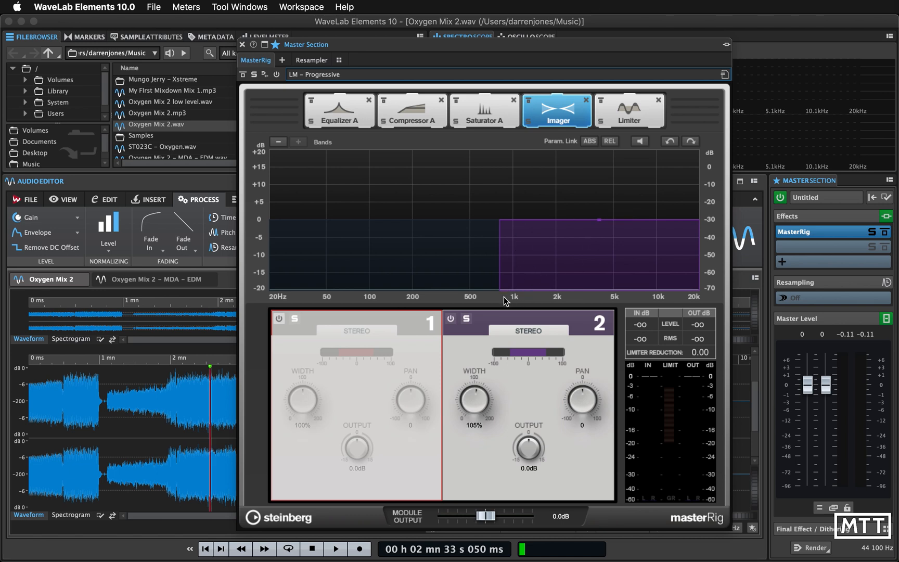
mouse_move(630, 132)
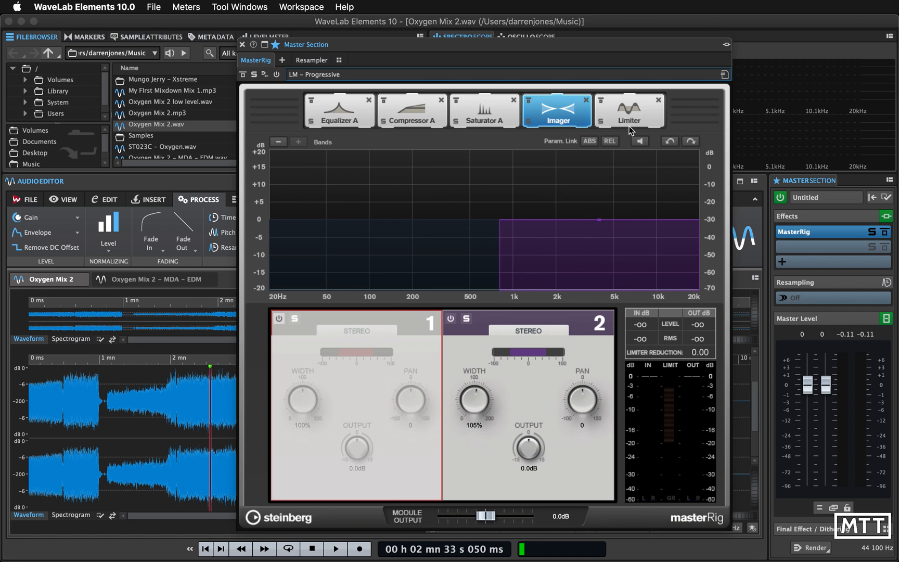
click(628, 110)
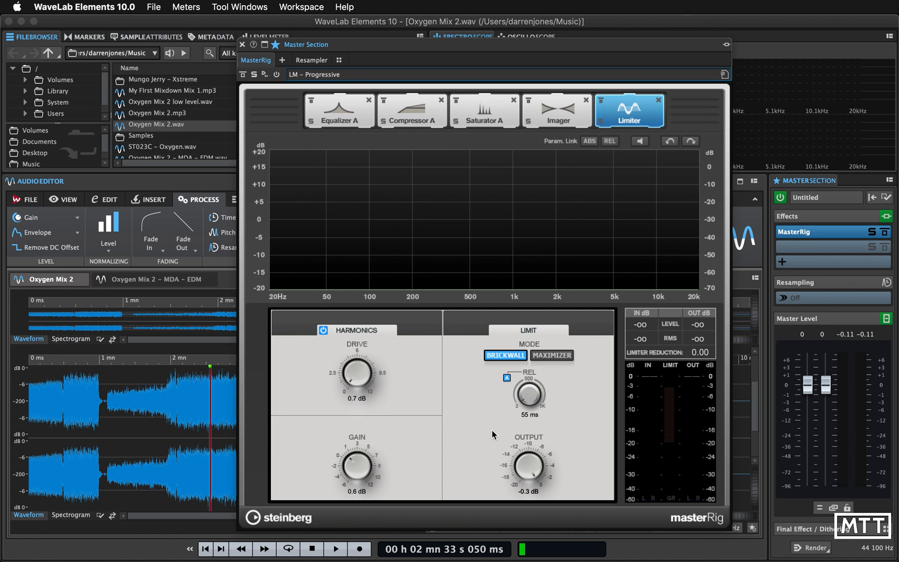
mouse_move(547, 492)
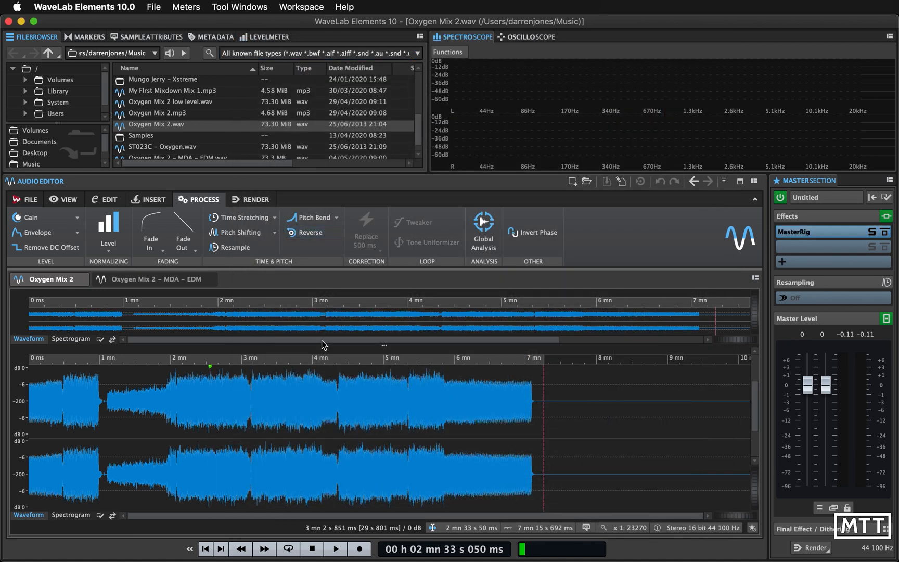
Step: Play Oxygen Mix 2 through LM – Progressive, check the master section meters, and return to the render settings
click(335, 549)
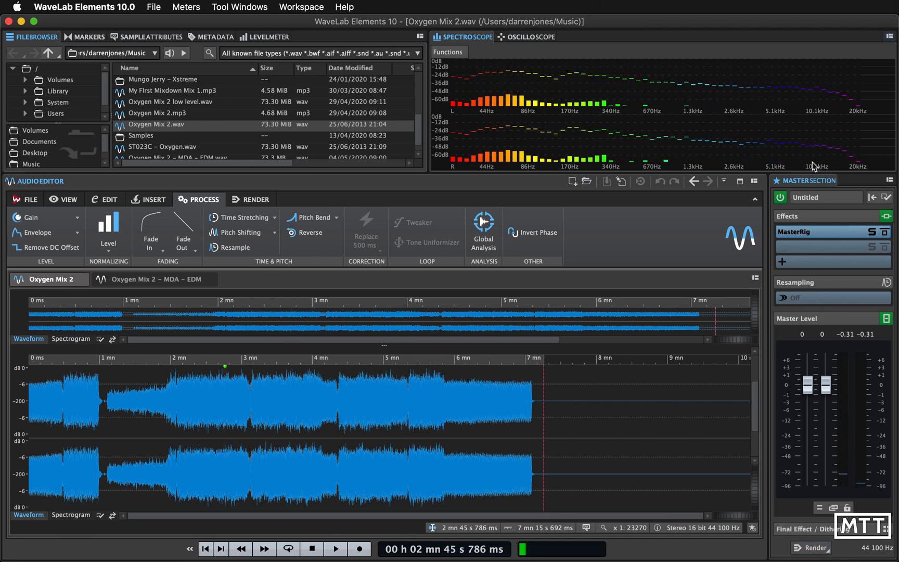
click(801, 232)
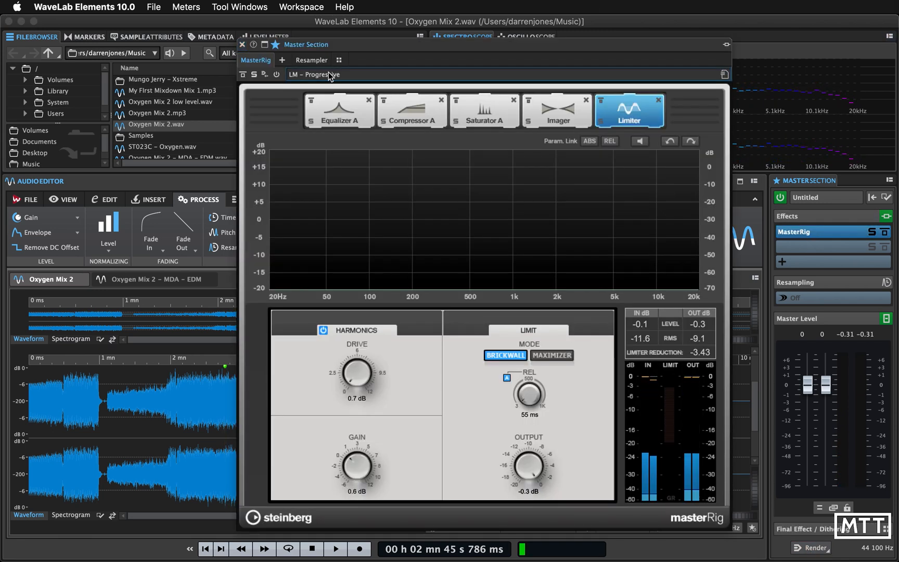
click(241, 45)
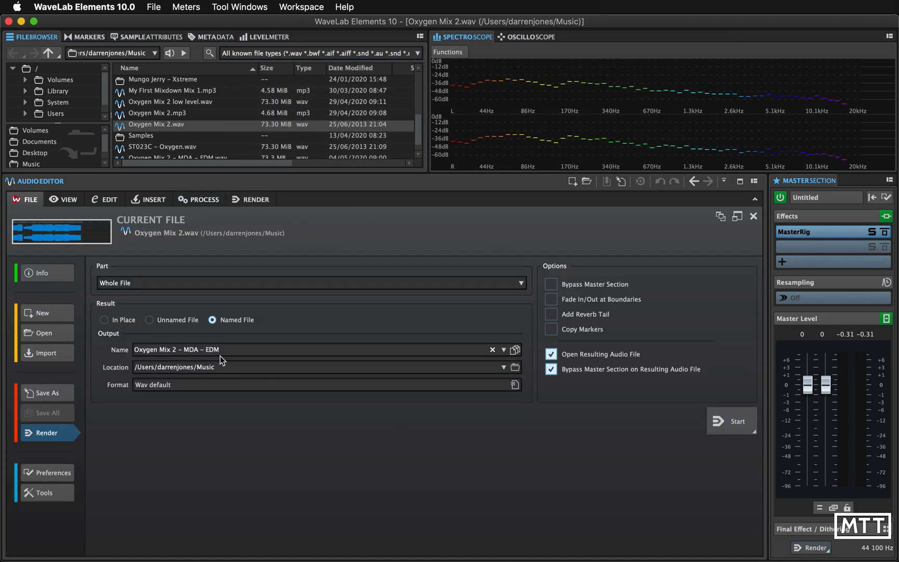
Step: Name the render output 'Oxygen Mix 2 – LM – Progressive' and start rendering
text(Oxygen Mix 2 – L)
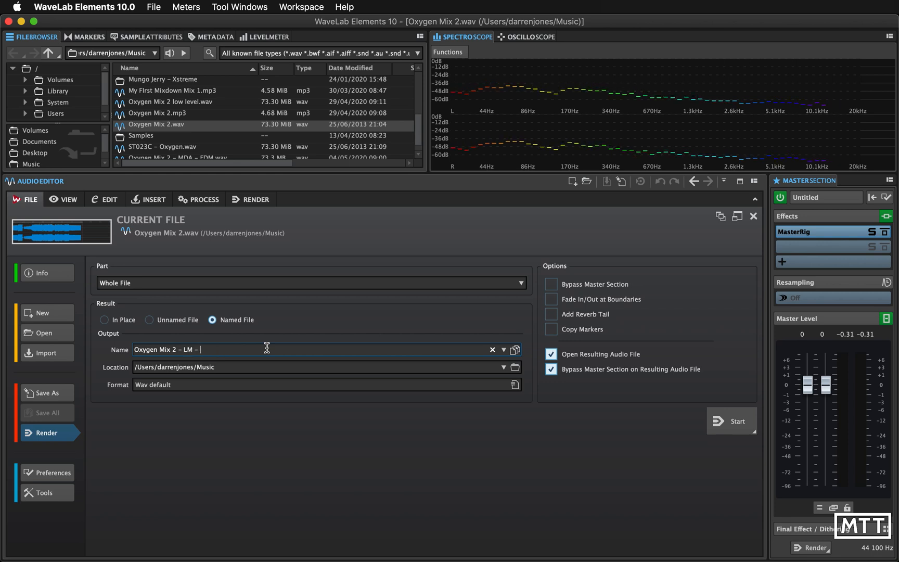
text(Progressive)
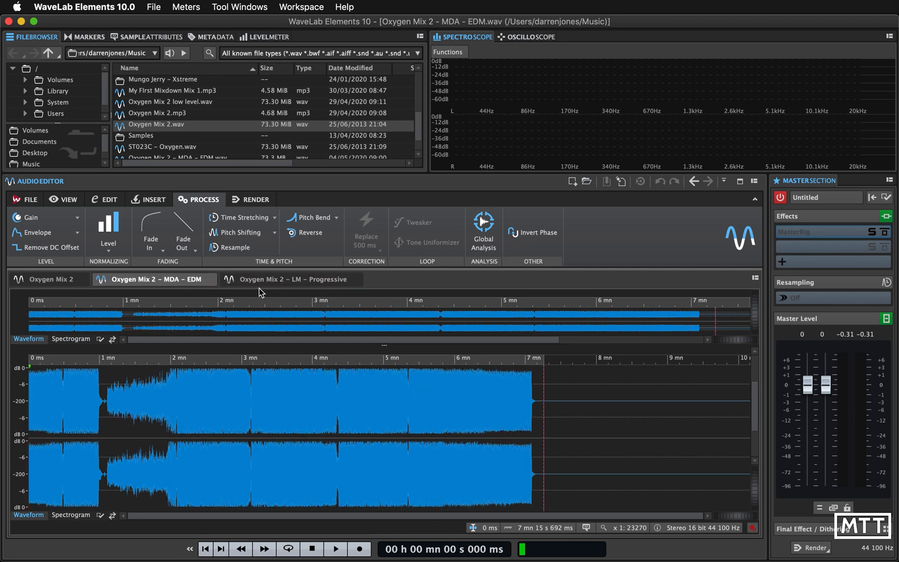
Step: Back on the original mix with GL – Pop loaded, name the output 'Oxygen Mix 2 – GL – Pop'
click(49, 279)
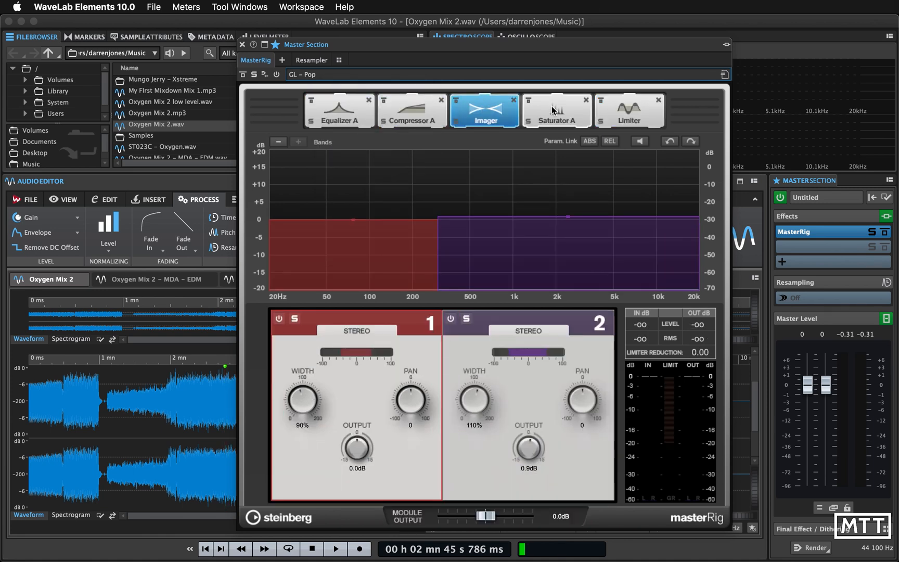
click(628, 111)
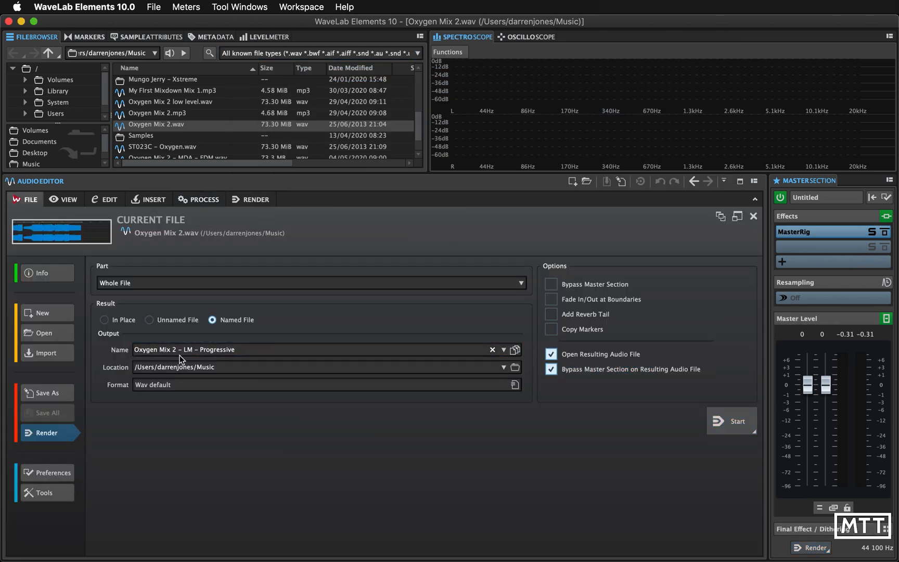
text(Oxygen Mix 2 – GL – Pop)
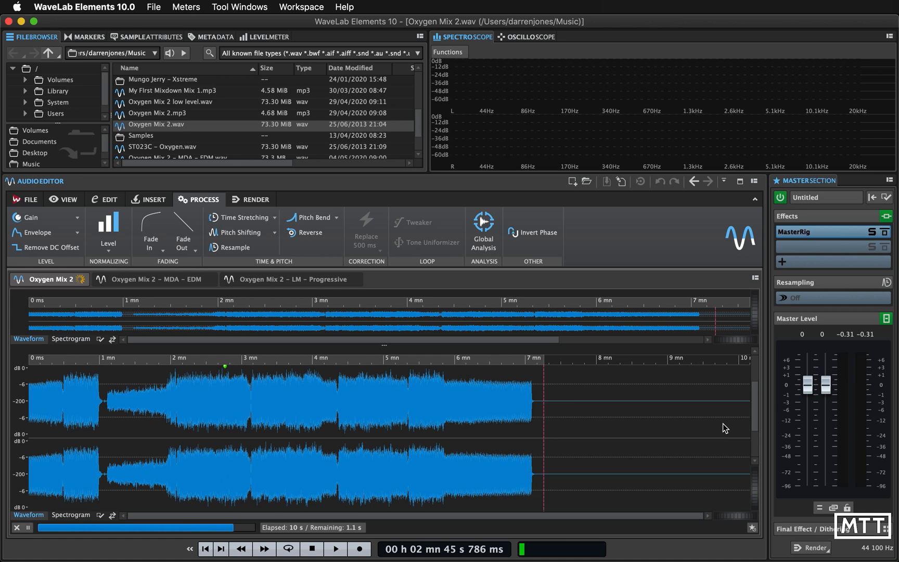
Step: Switch between the MDA – EDM and GL – Pop renders, then bring up the file options again
click(423, 279)
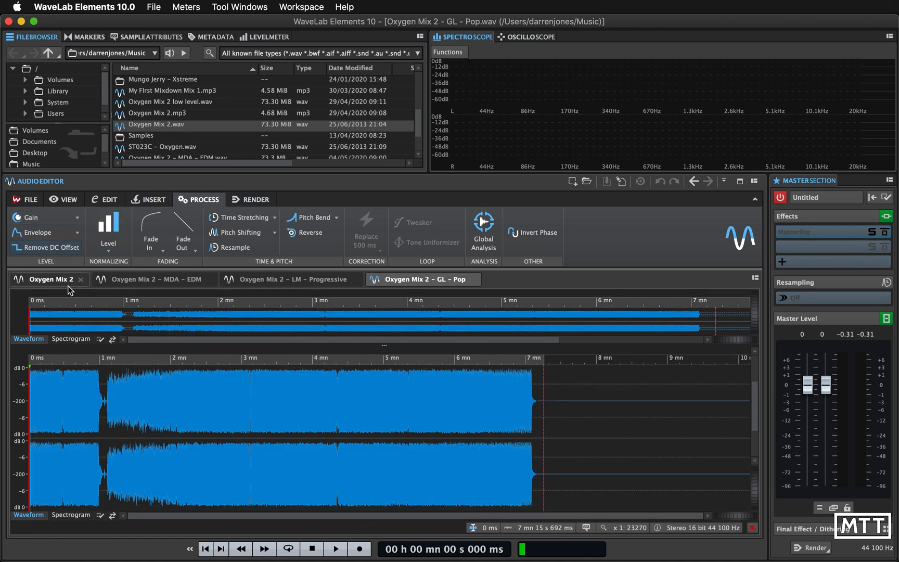
click(155, 279)
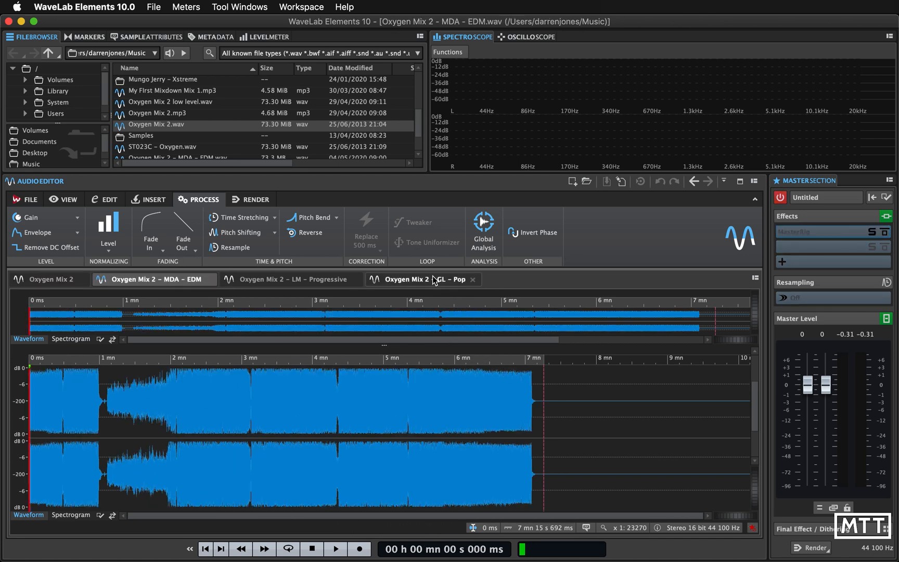
click(407, 279)
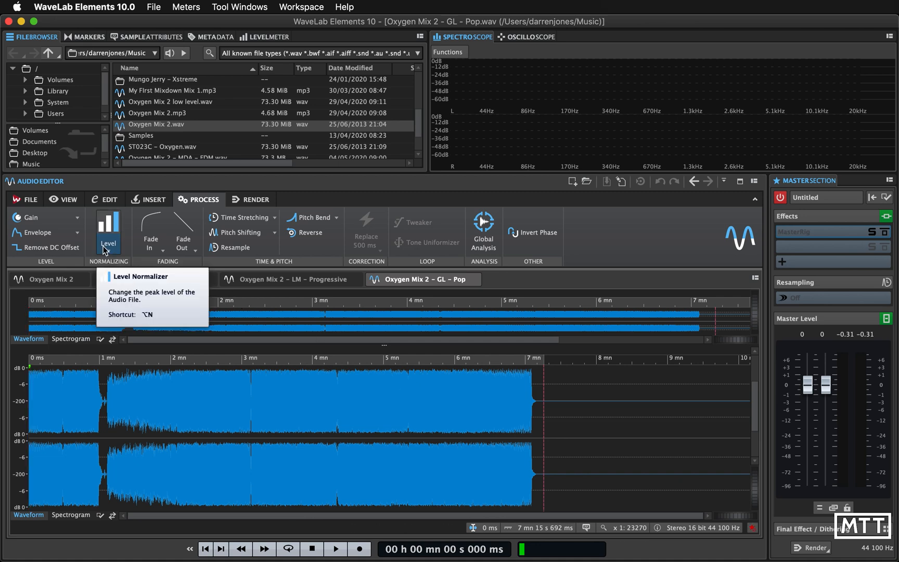
click(26, 199)
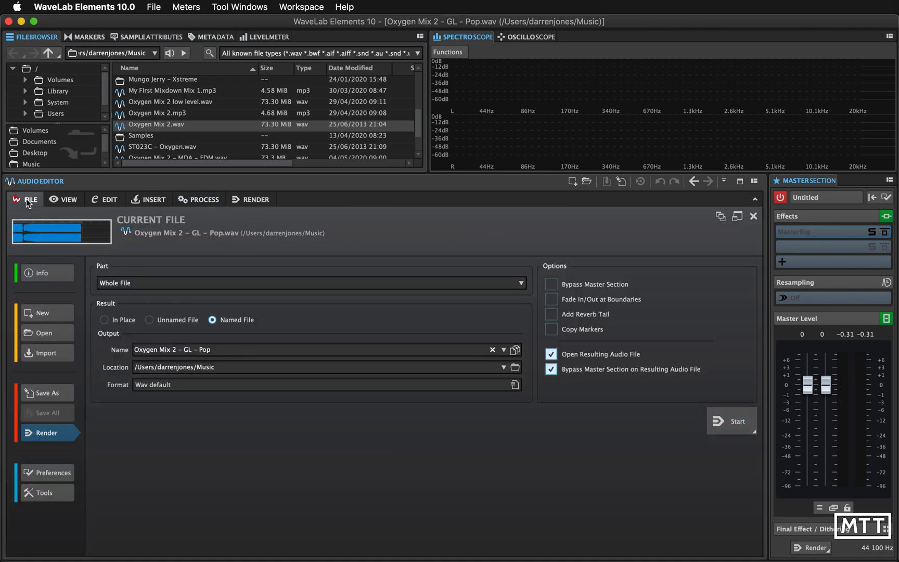
click(68, 199)
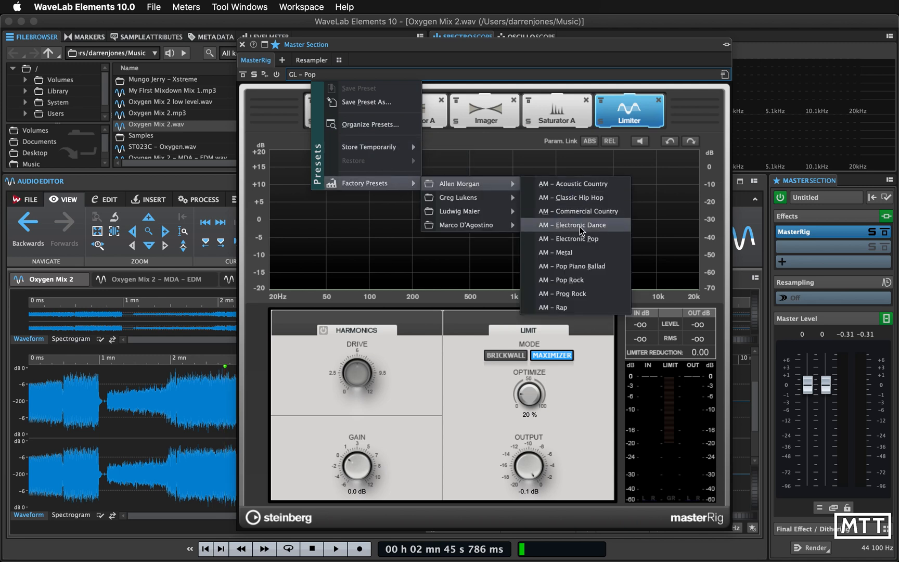
Step: Load AM – Electronic Dance, review its Saturator, Imager and Limiter modules, and close MasterRig
click(571, 223)
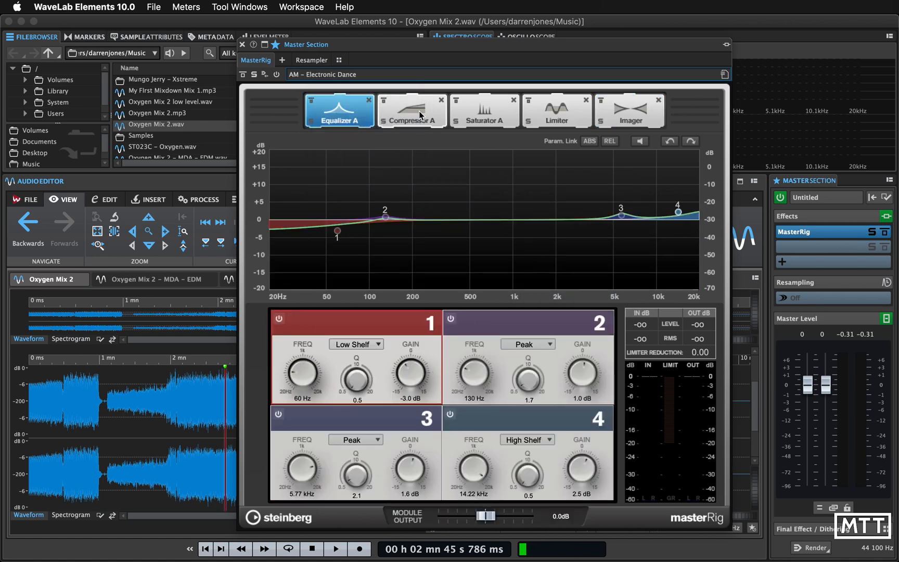
click(484, 110)
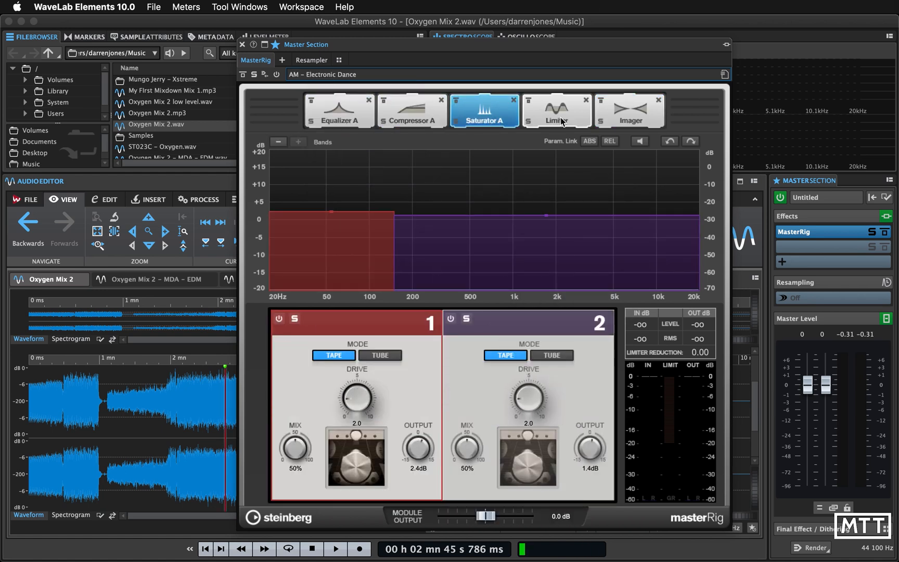
click(628, 110)
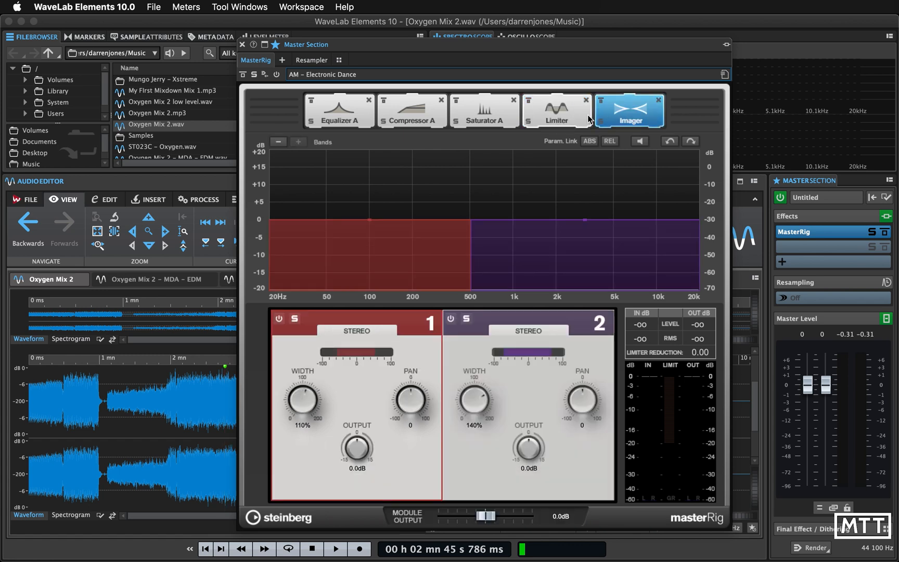
click(556, 110)
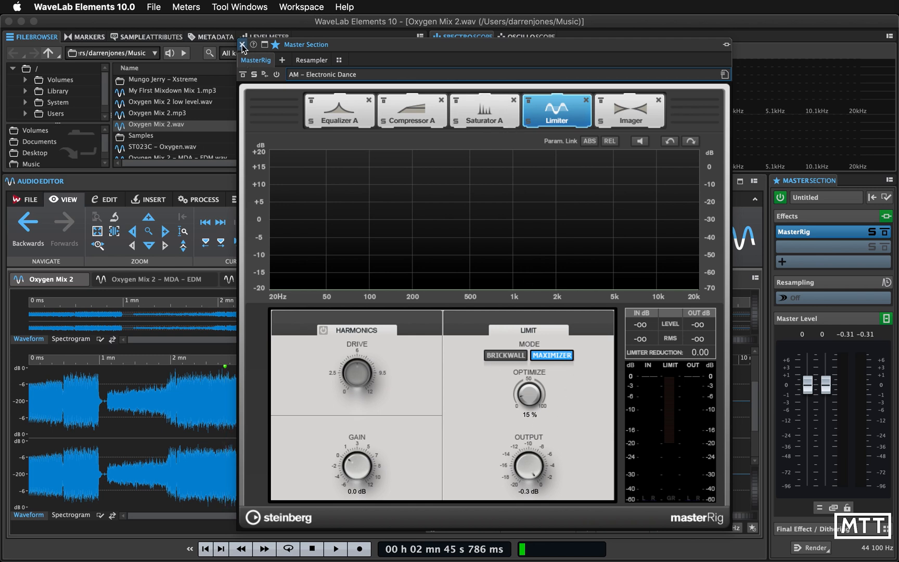
click(241, 45)
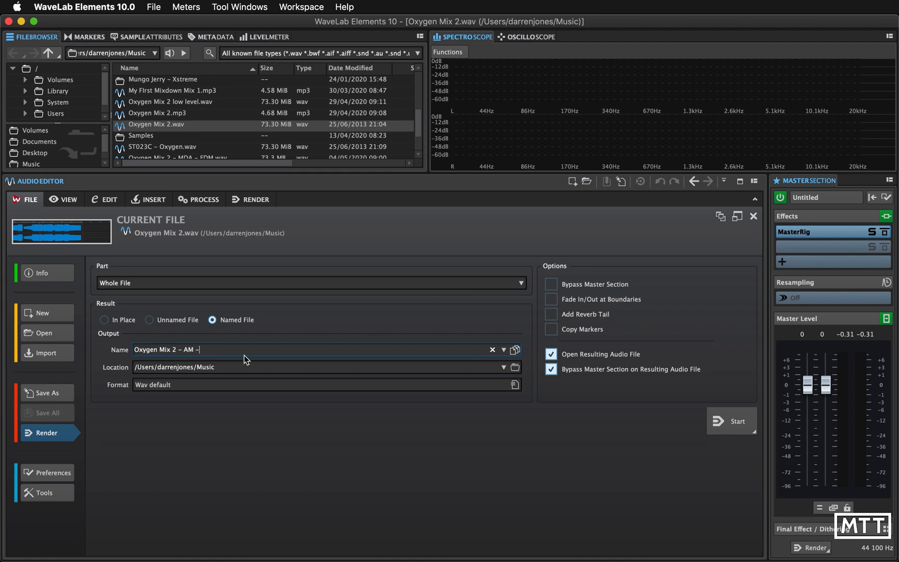
Step: Complete the output name as 'Oxygen Mix 2 – AM – Electronic Dance' and start rendering
text(Electronic Dance)
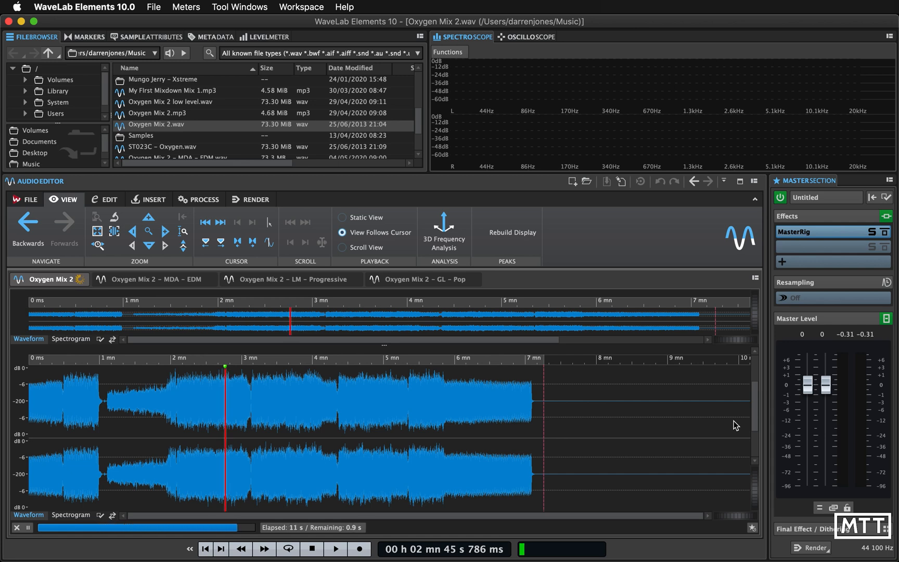
click(565, 279)
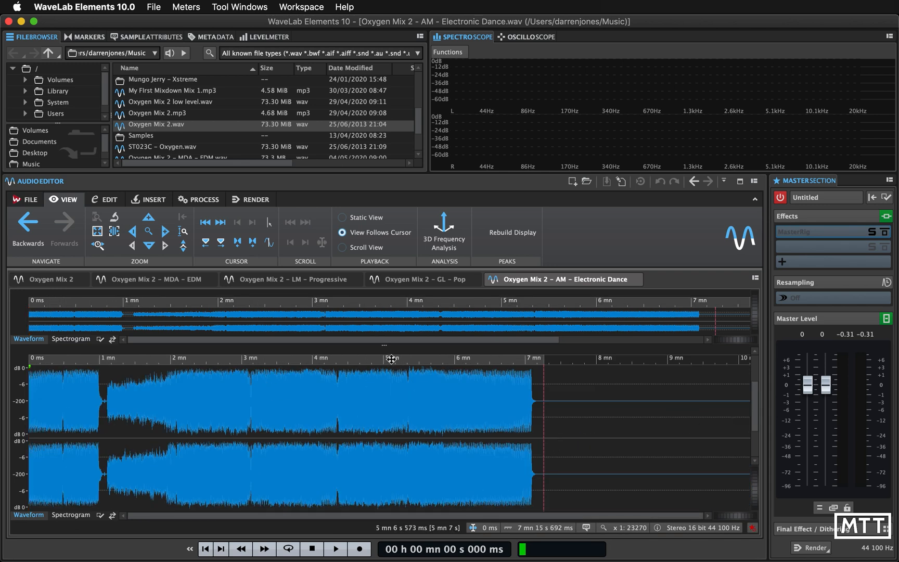
Step: Play the original Oxygen Mix 2 and switch to the MDA – EDM render during playback
click(154, 278)
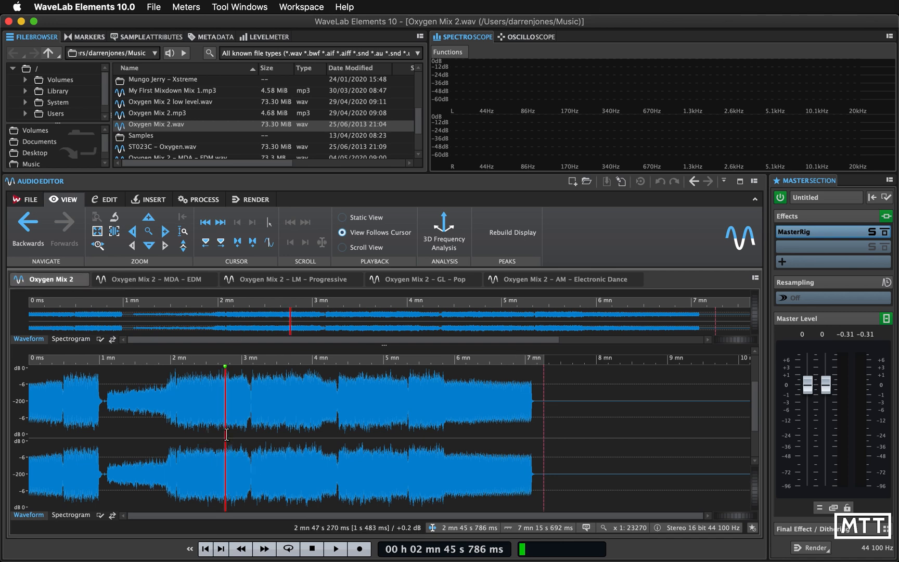
click(335, 549)
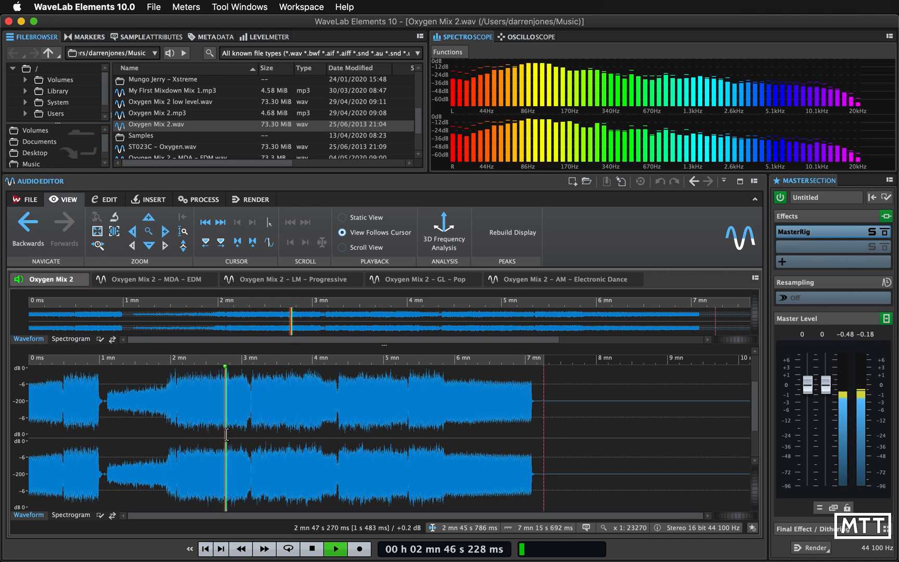
click(153, 279)
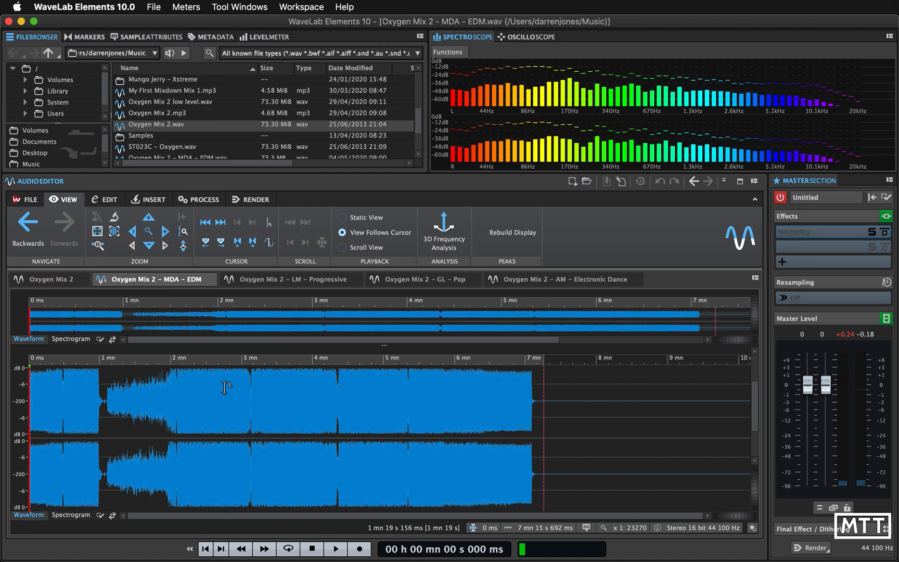